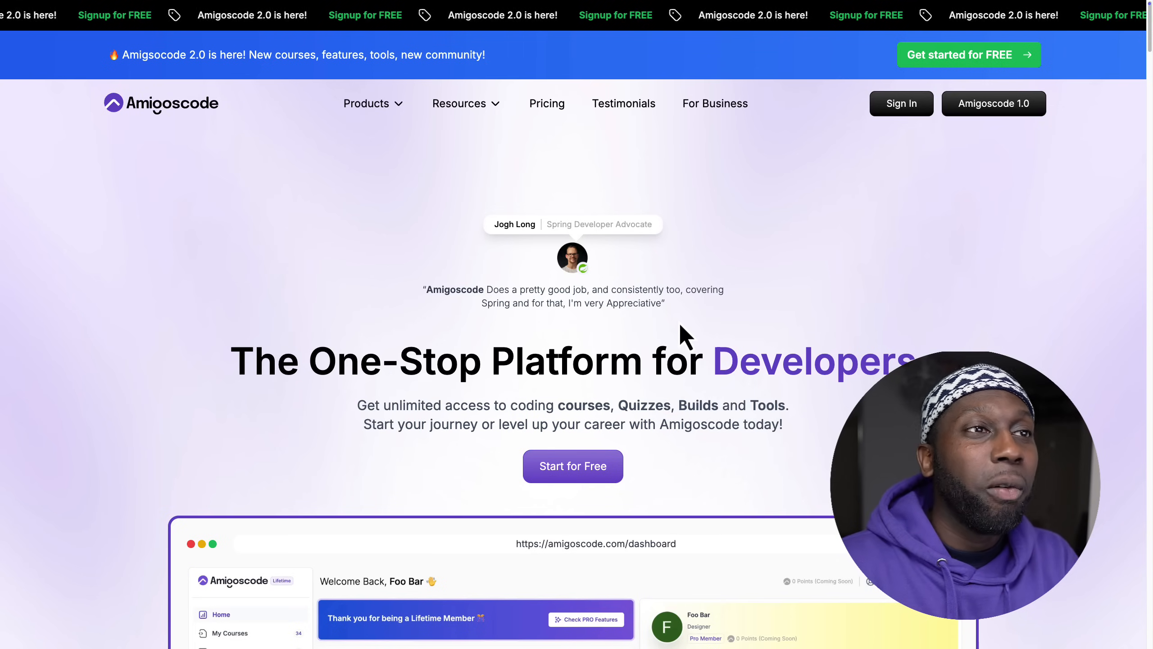
Step: Scroll the landing page past the course catalog to the Analytics, Roadmaps and Level Up feature cards
scroll("down", 3)
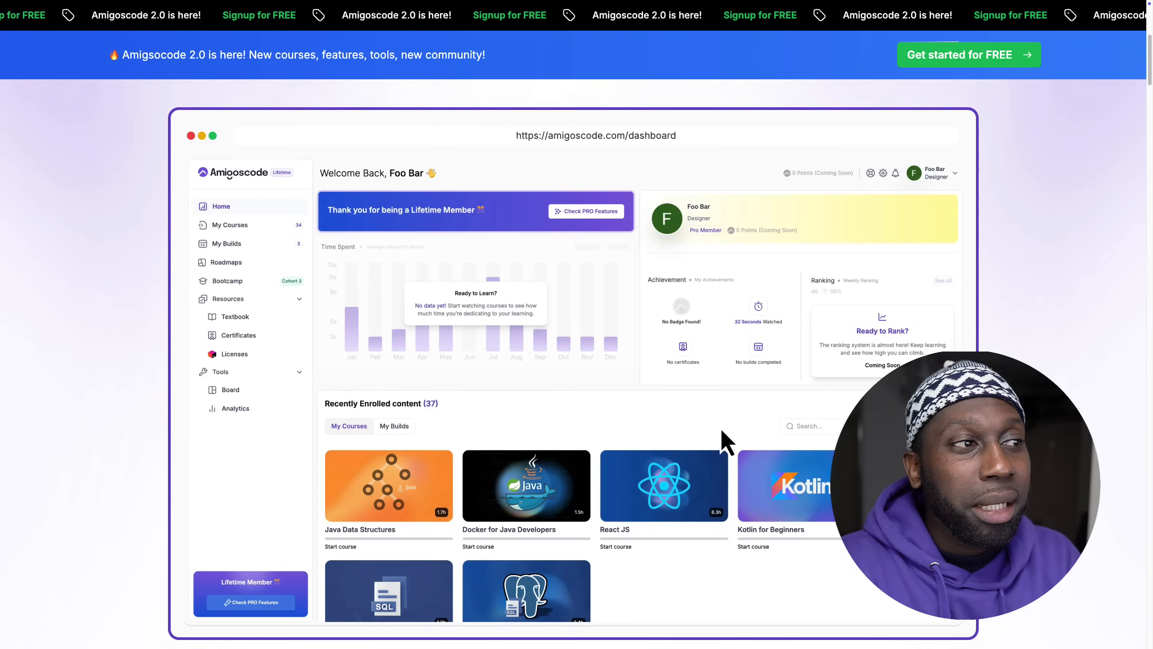
scroll("down", 3)
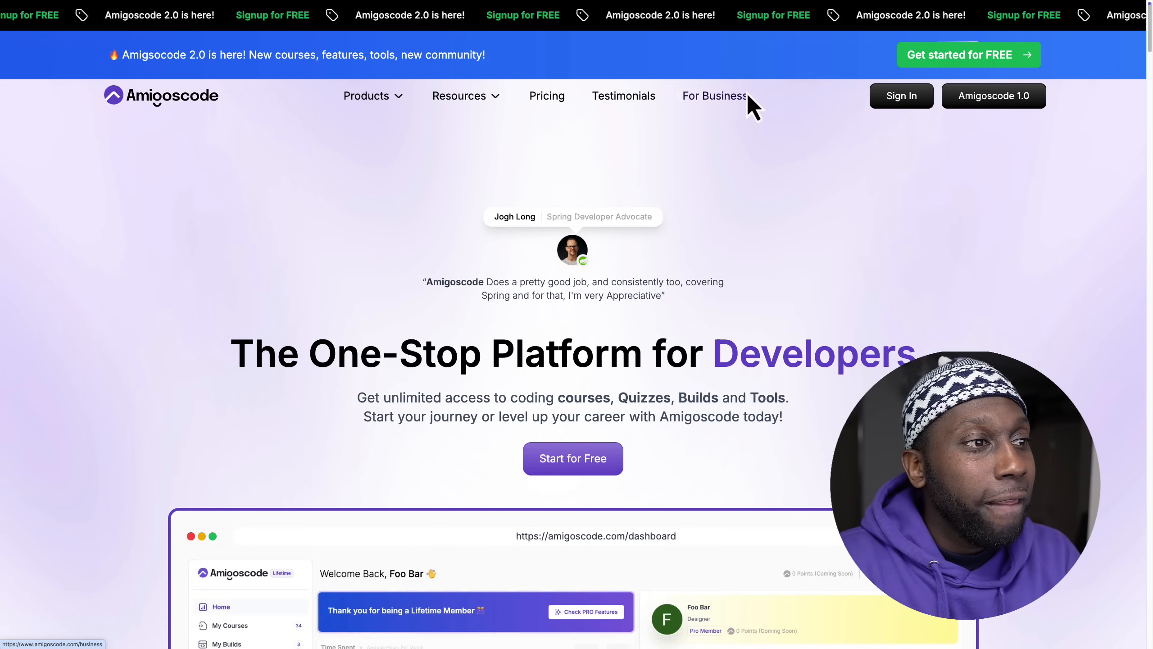
scroll("down", 3)
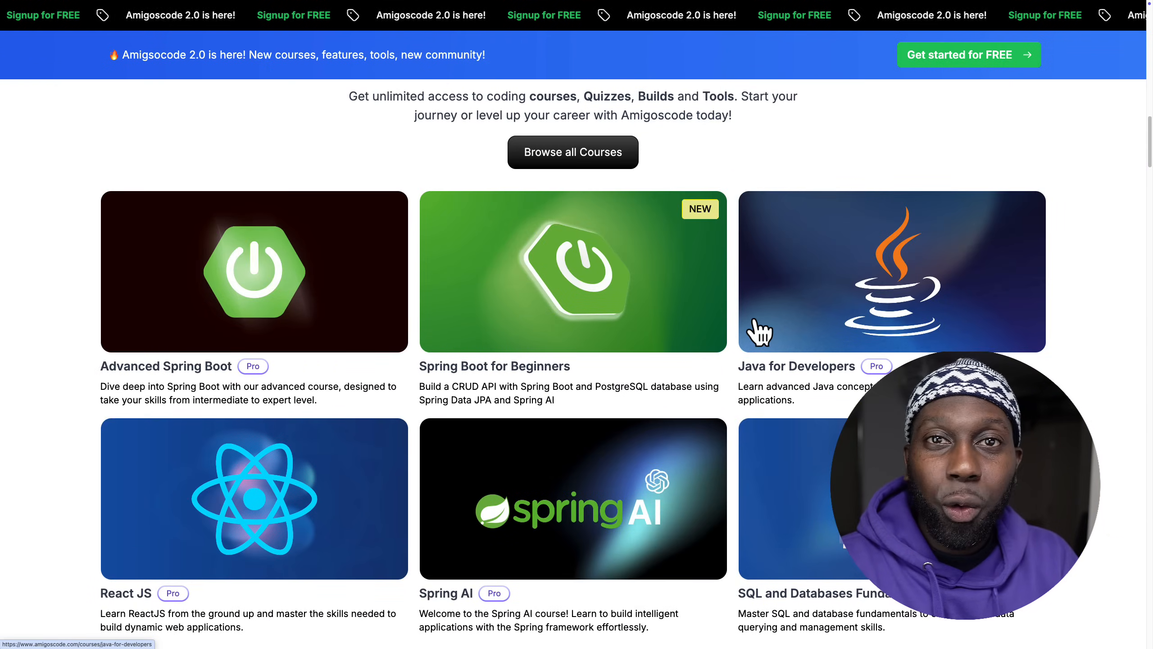
scroll("down", 3)
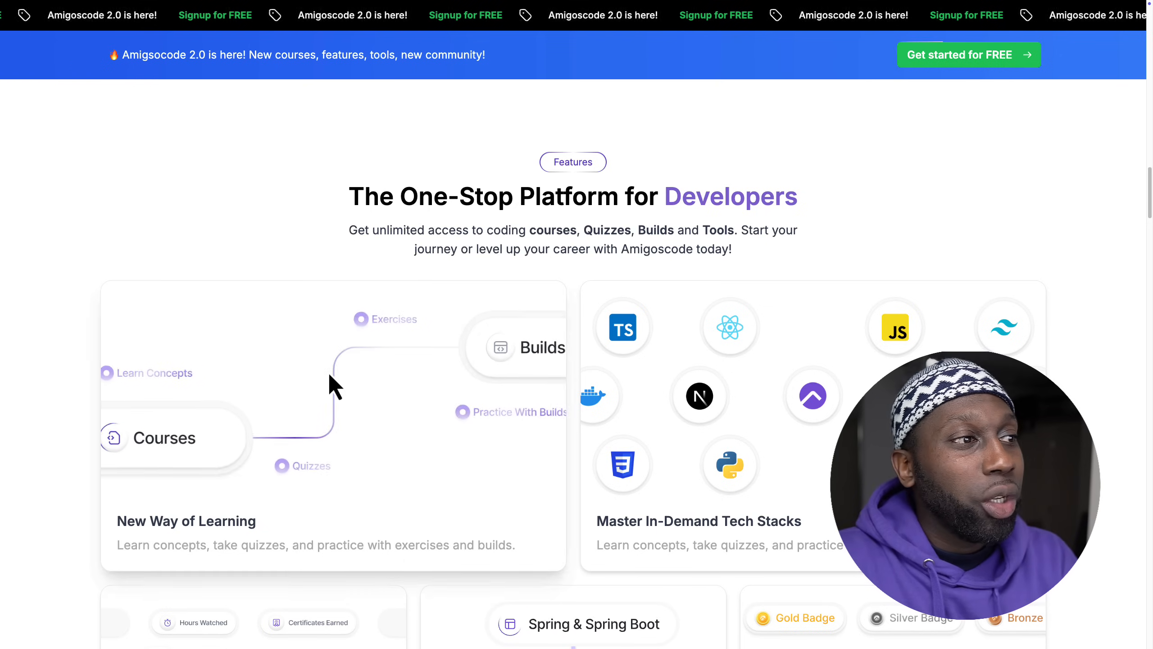
scroll("down", 3)
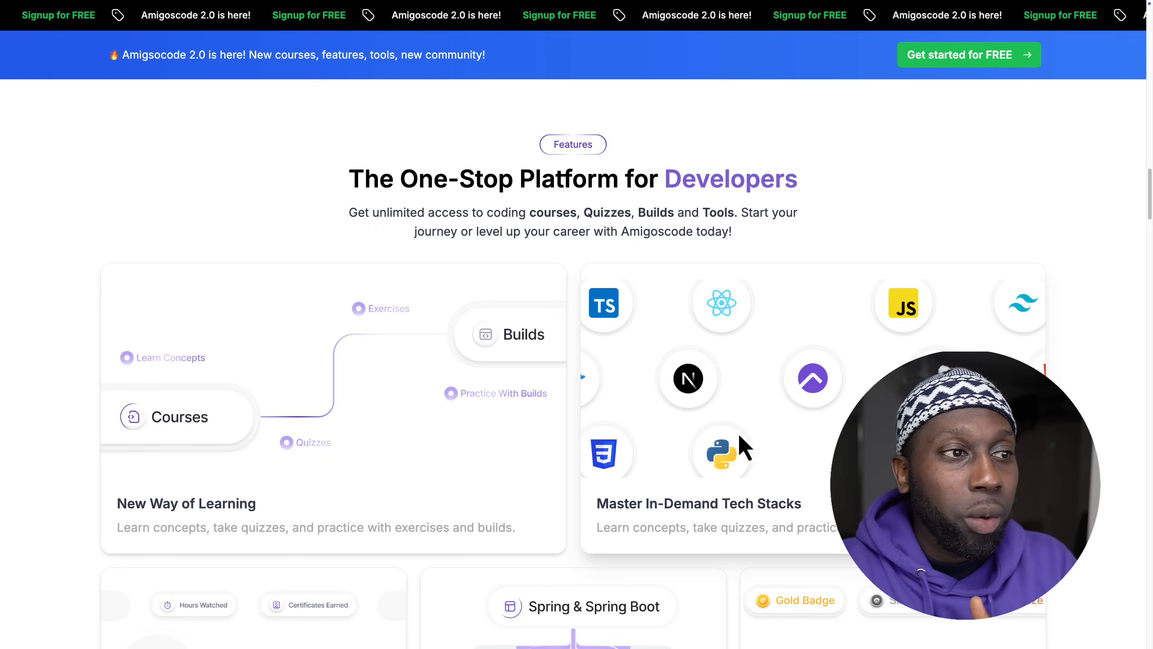
mouse_move(770, 451)
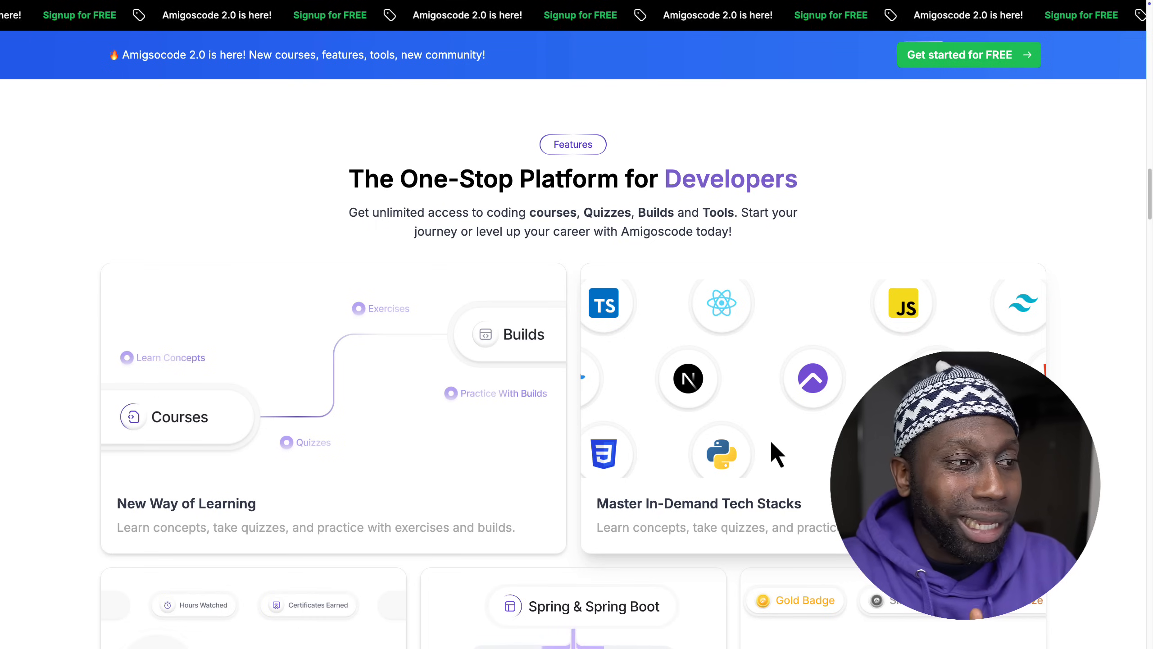
scroll("down", 3)
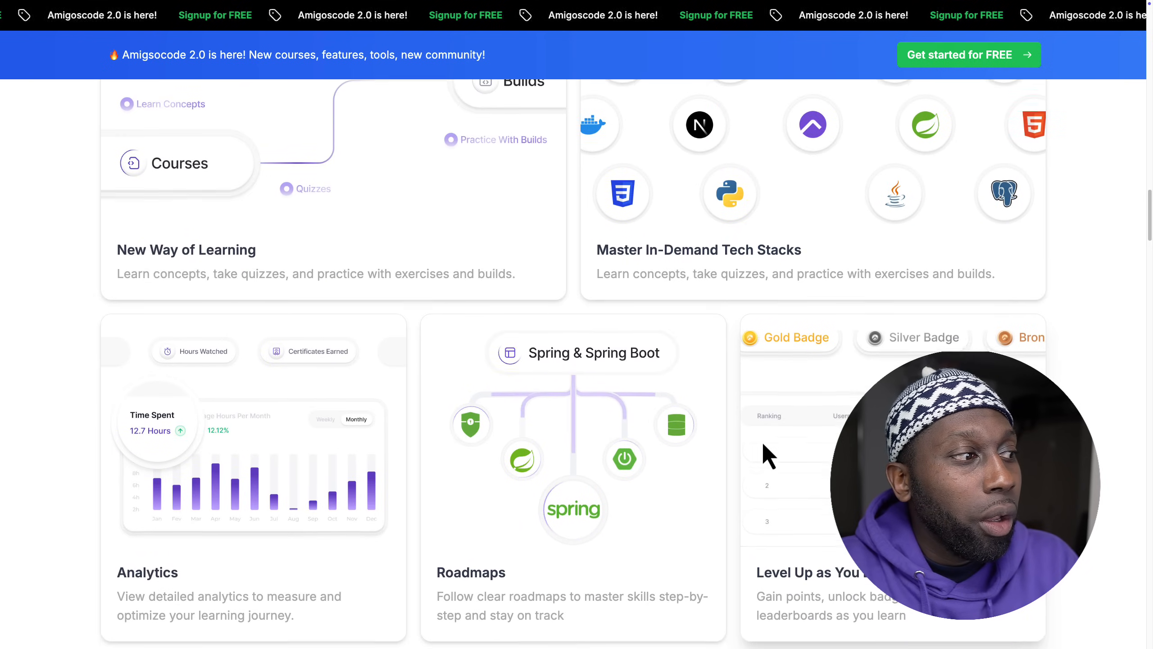
scroll("down", 3)
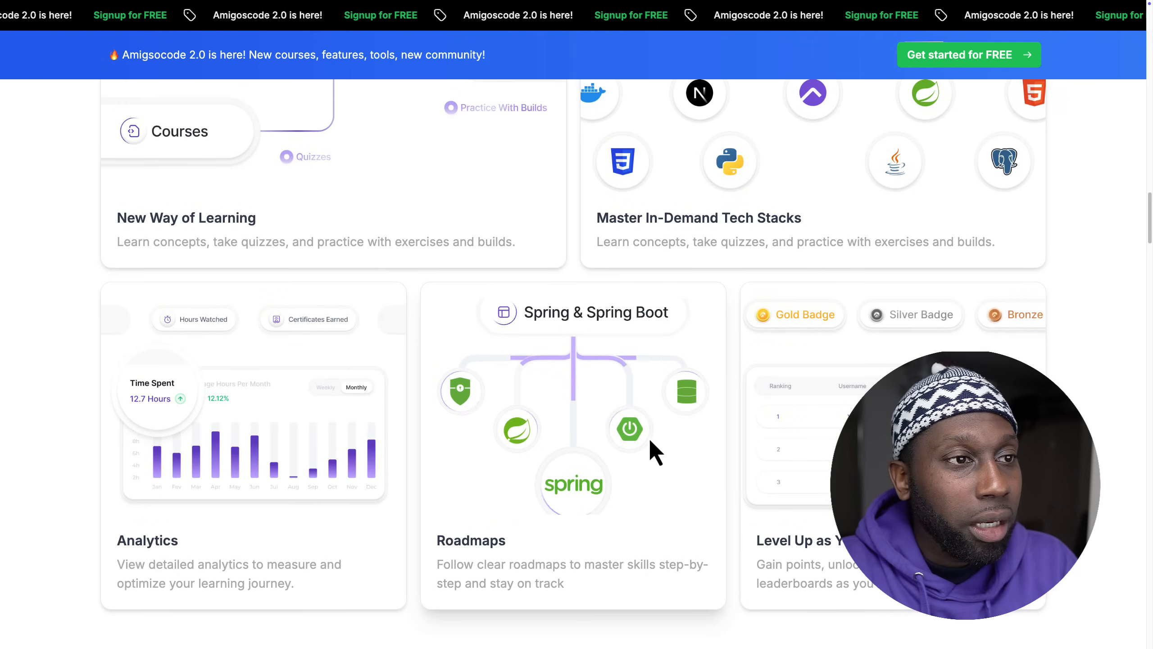
scroll("down", 3)
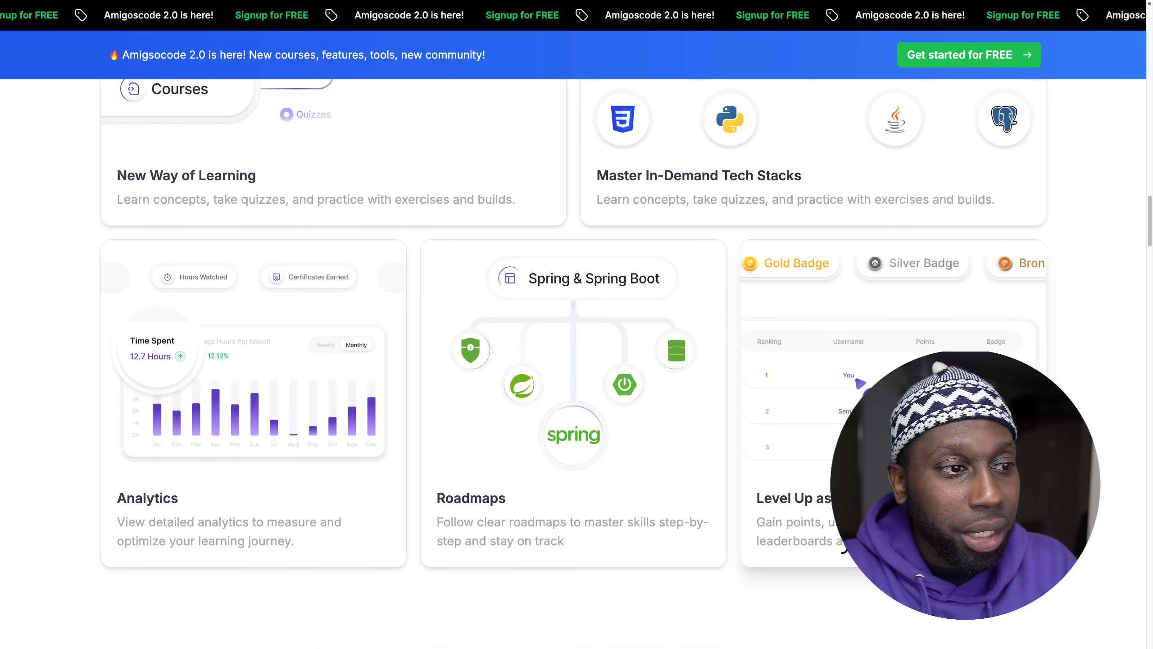
Step: Scroll through the Free, Pro $29 monthly and Business pricing, comparison and team upskilling sections back to the top
scroll("down", 3)
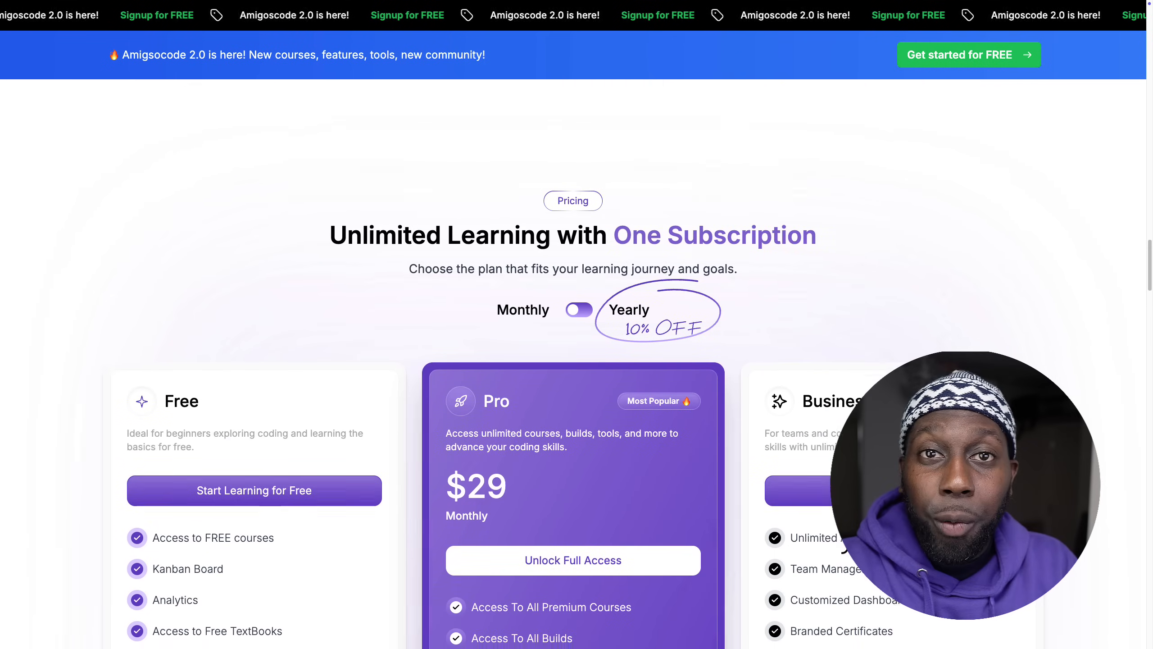
scroll("down", 3)
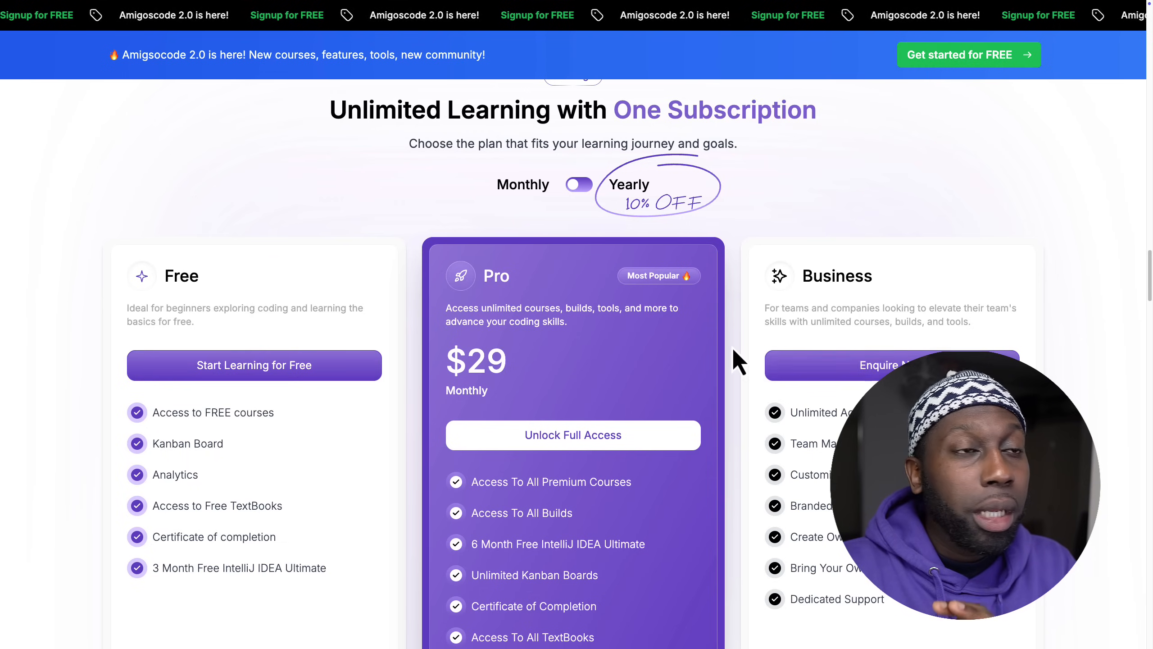
mouse_move(675, 356)
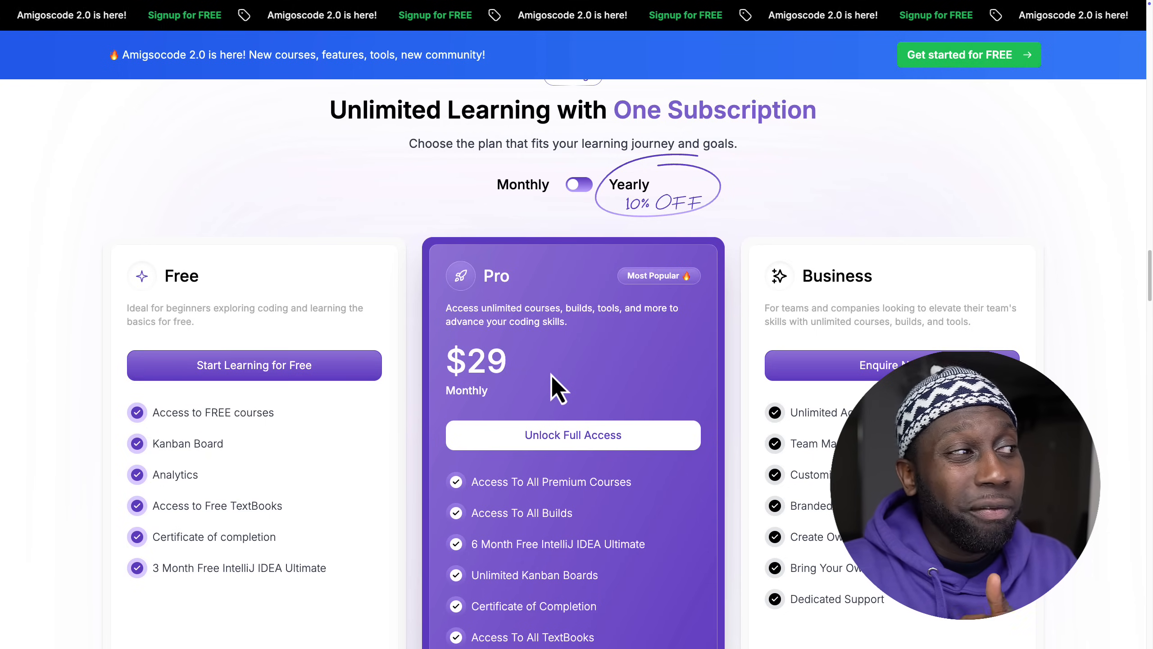
scroll("down", 3)
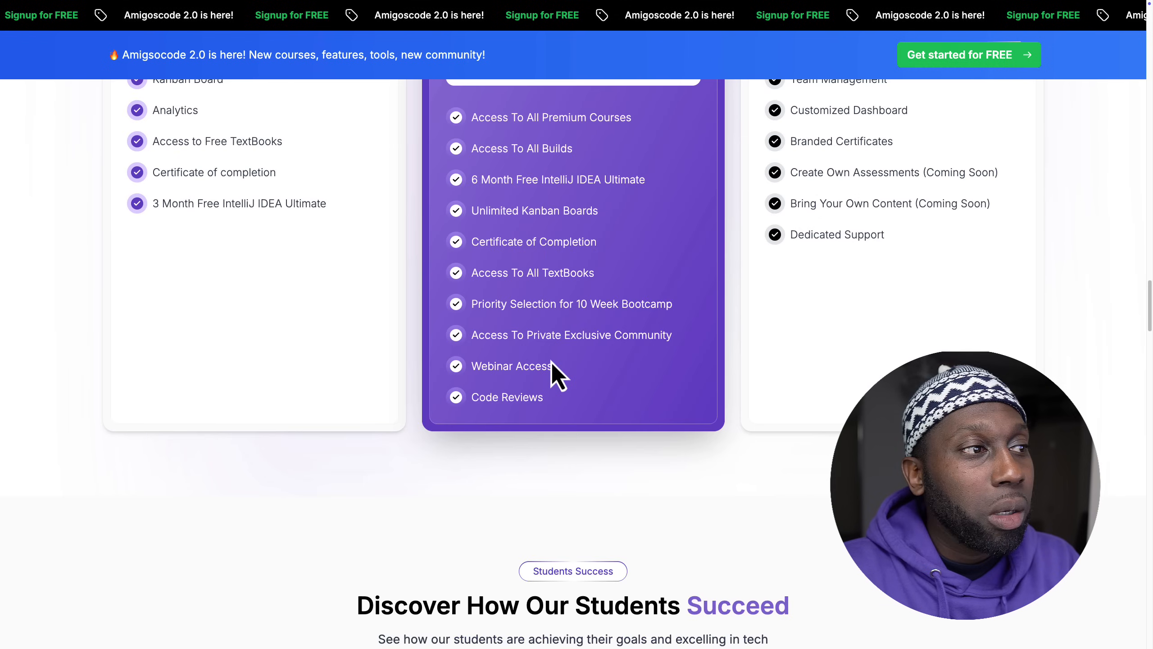
scroll("down", 3)
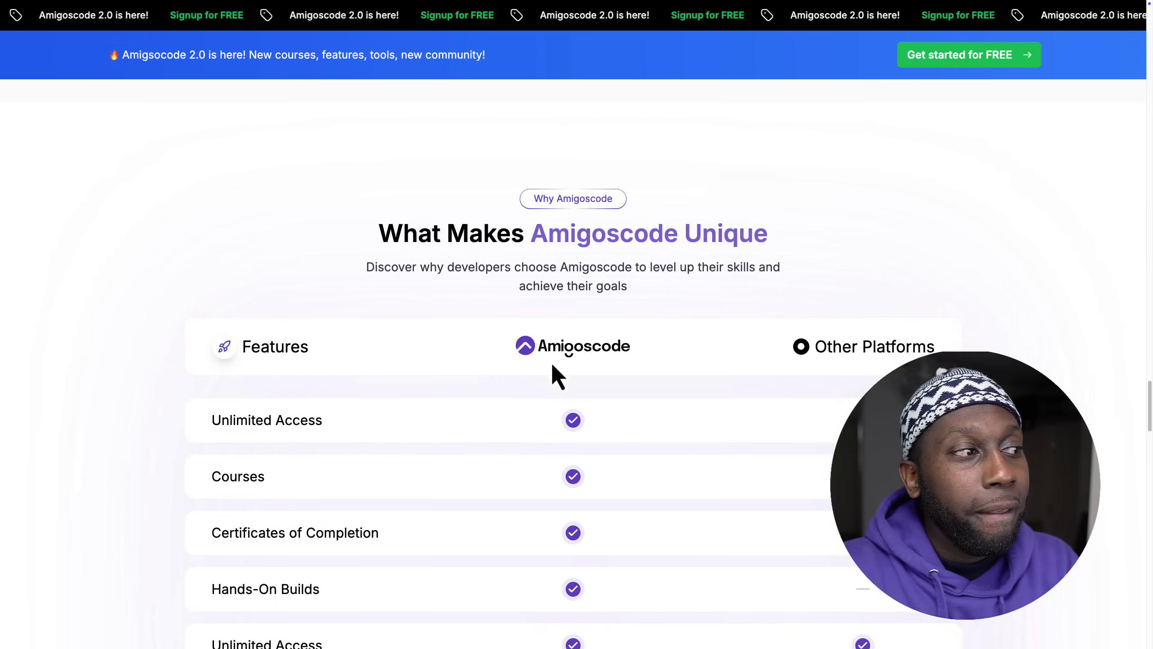
scroll("down", 3)
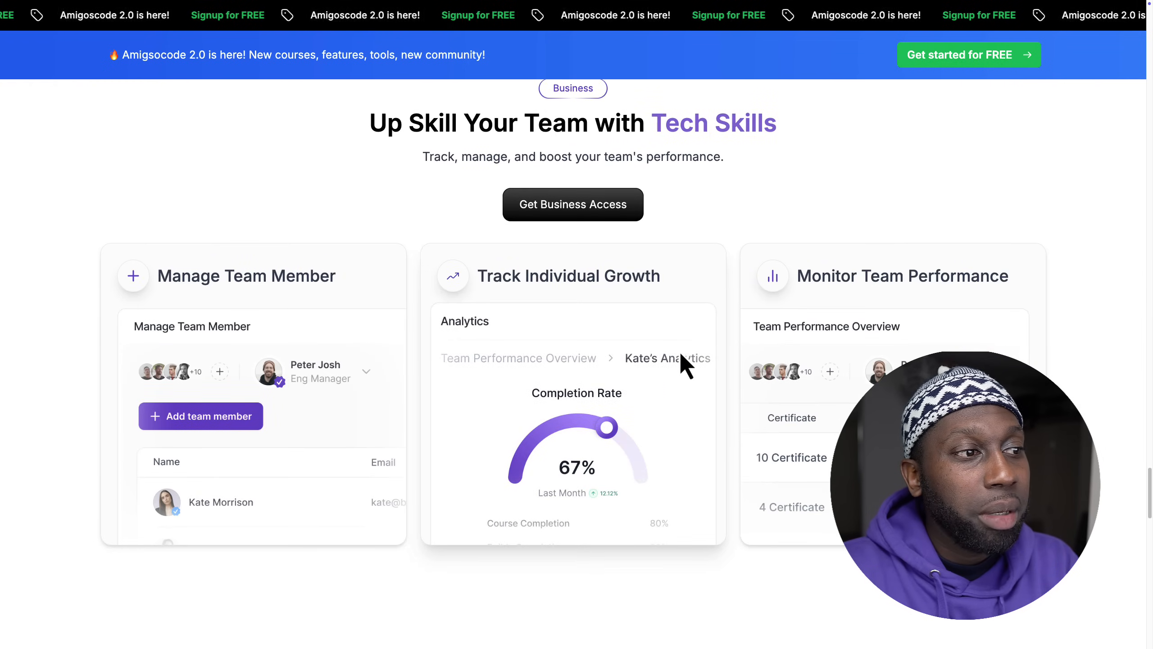
scroll("down", 3)
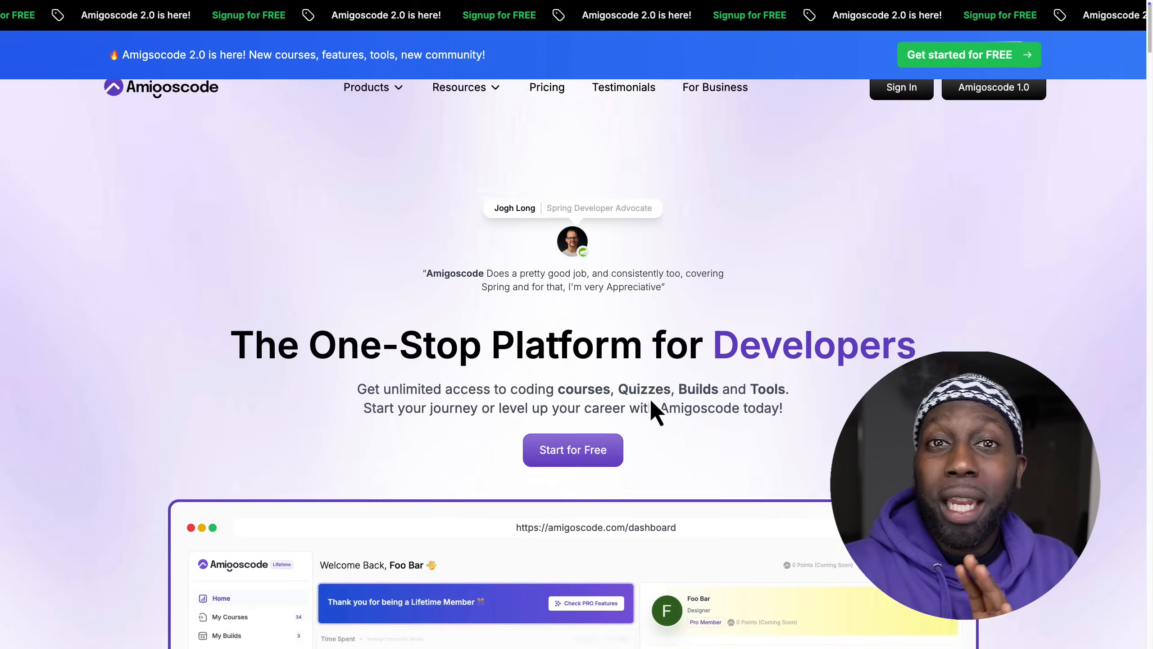
scroll("down", 3)
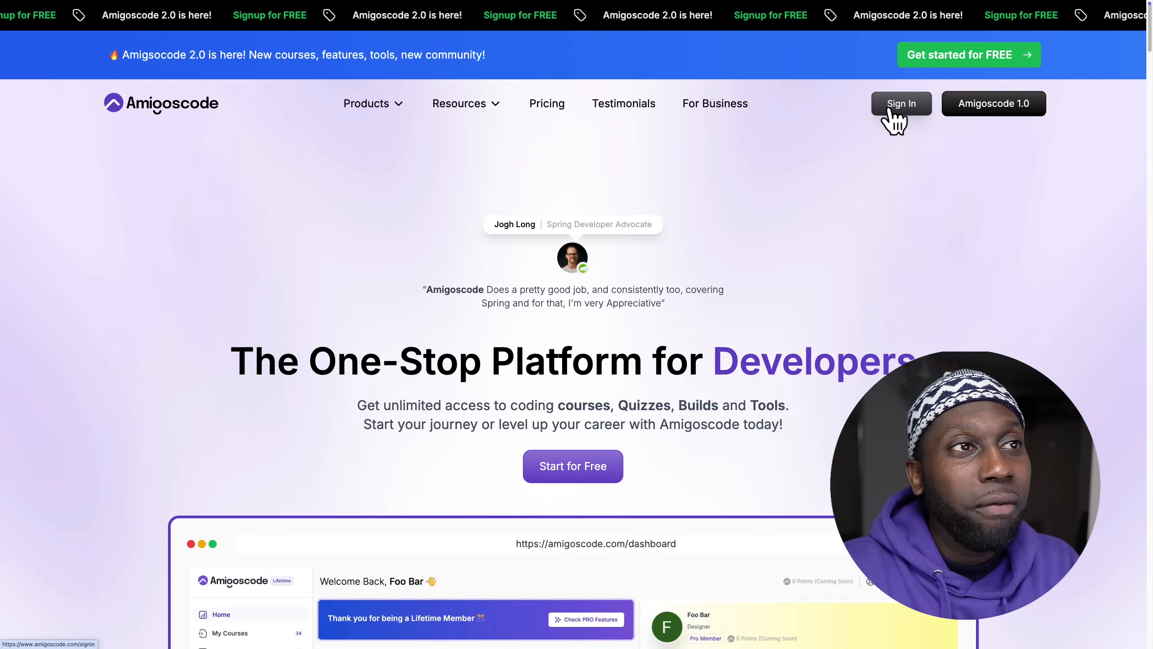
Step: Sign in with the Google account, landing on the learner dashboard with recently enrolled courses
left_click(901, 103)
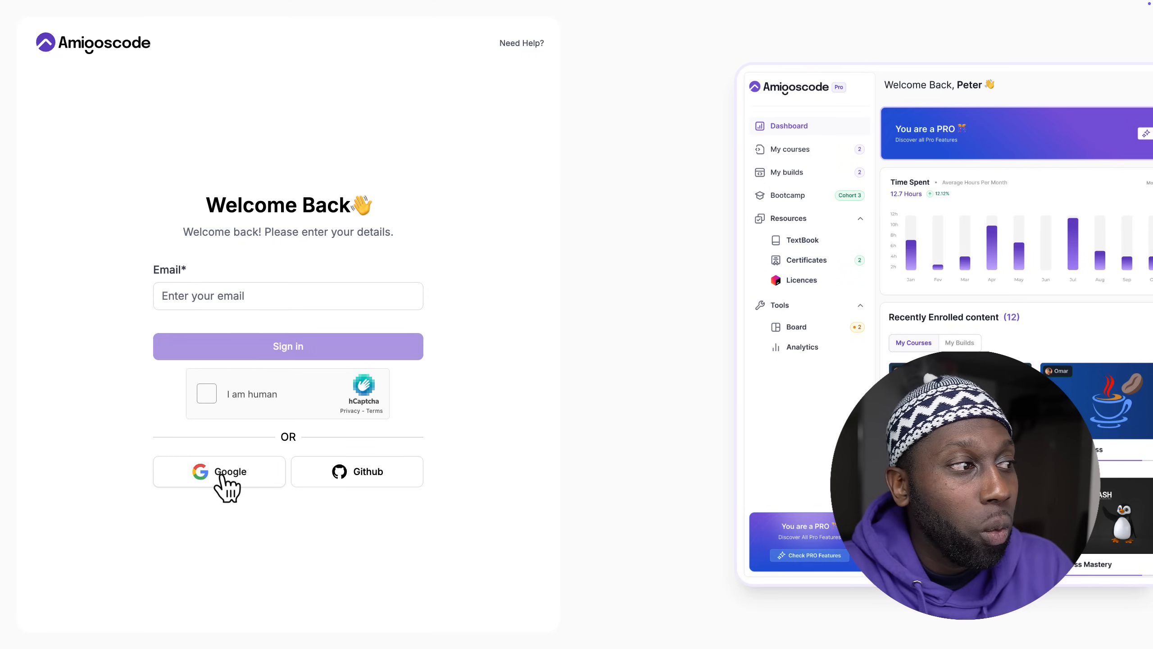
left_click(219, 471)
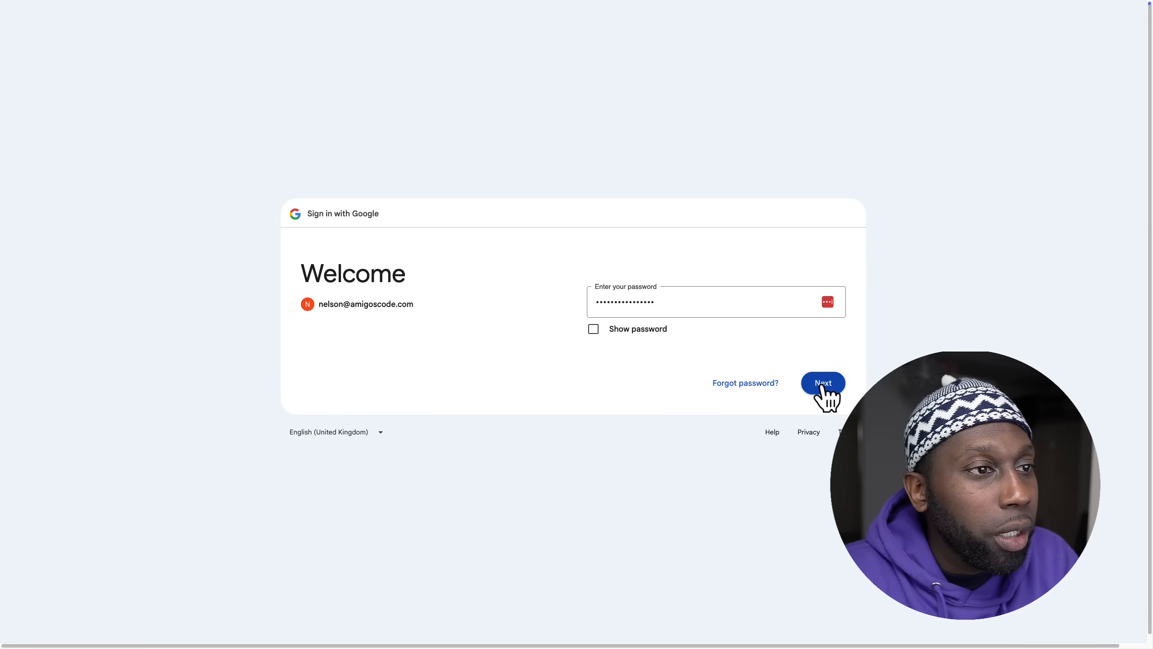
left_click(823, 382)
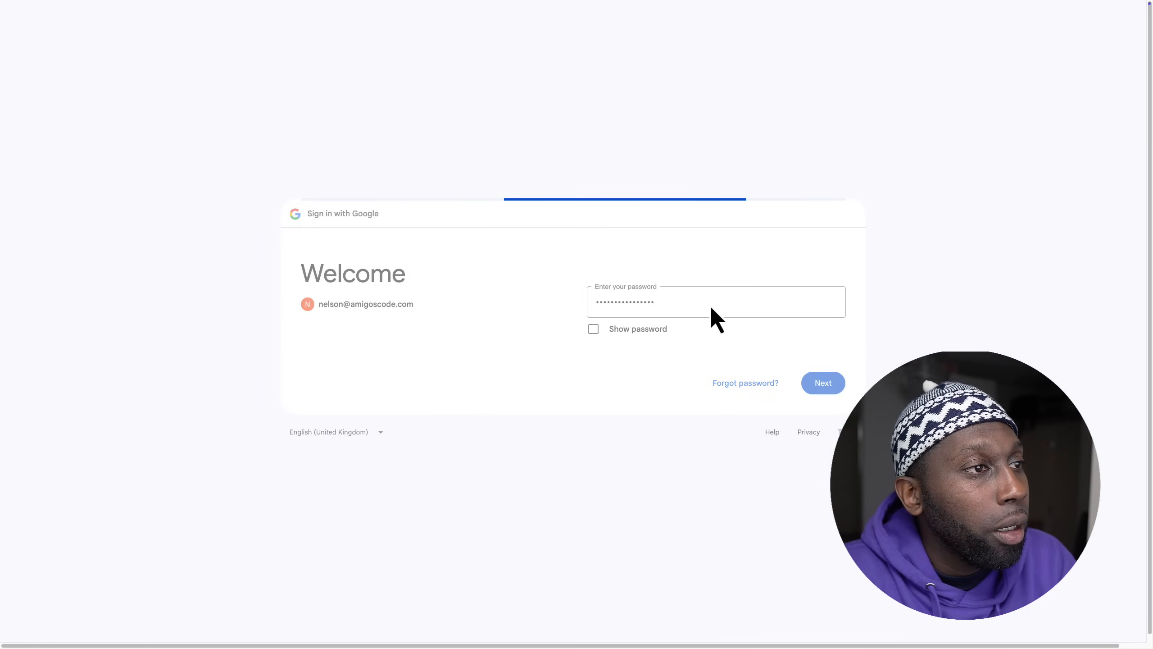
left_click(822, 382)
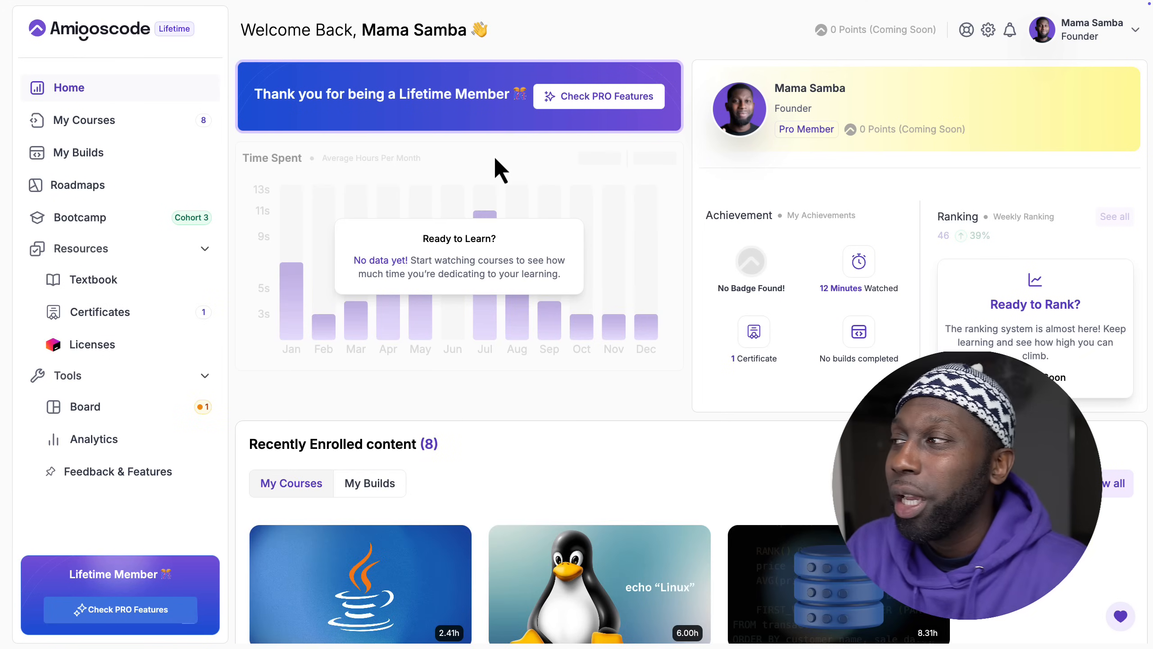
mouse_move(96, 120)
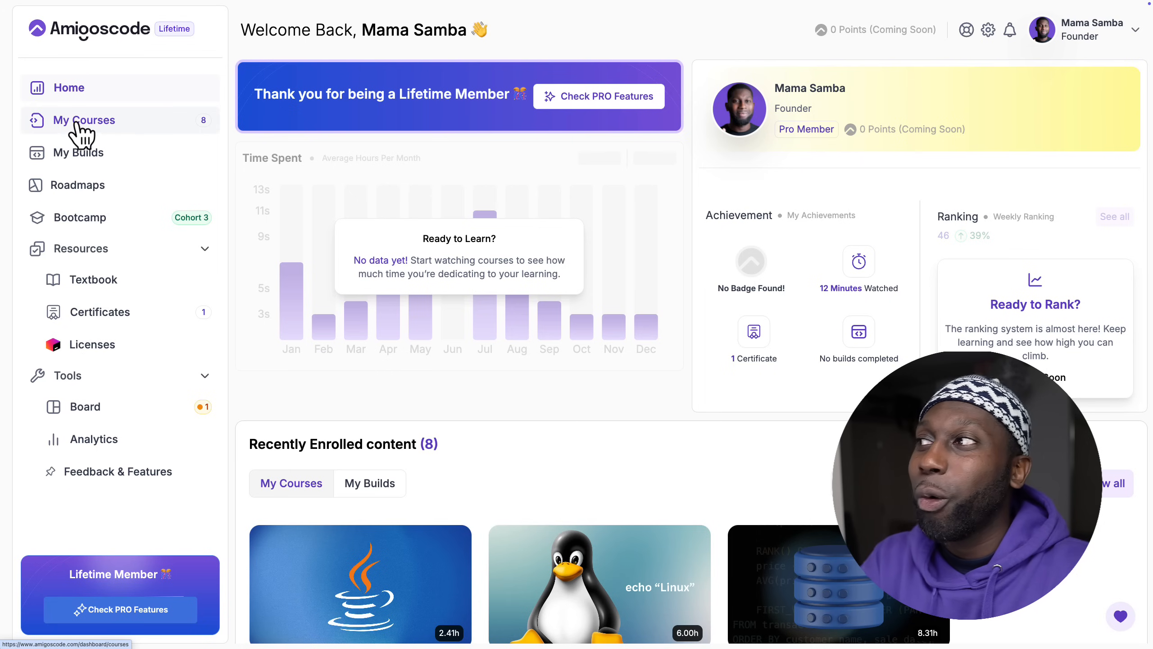
mouse_move(78, 185)
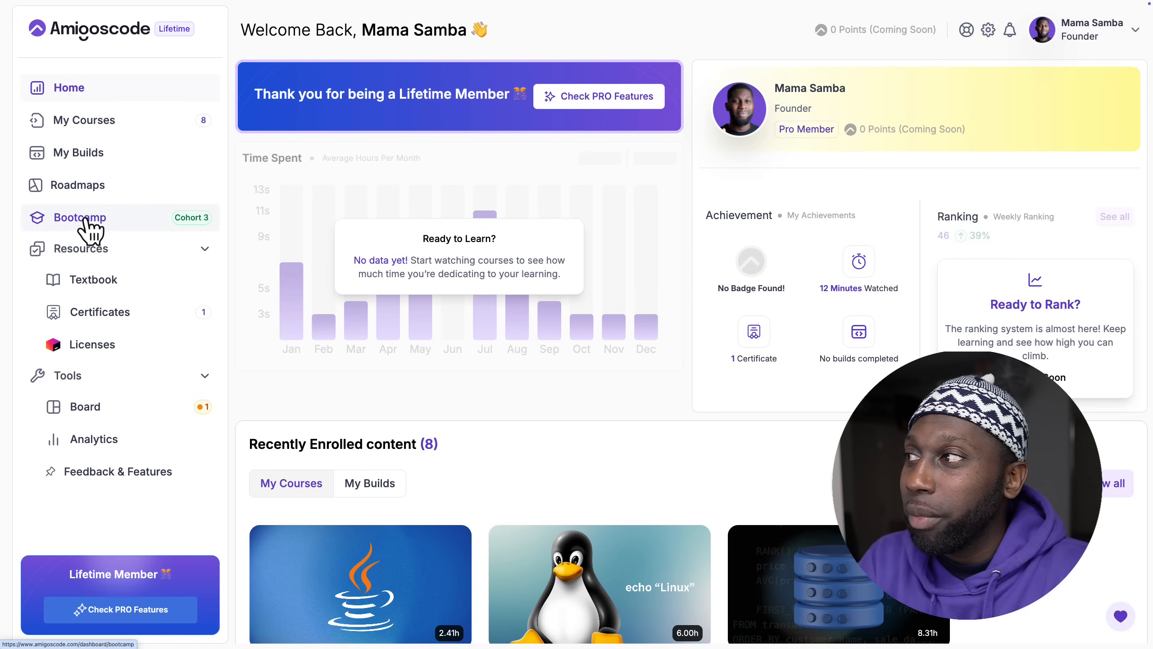
Step: Visit the Bootcamp, Certificates, JetBrains Licences and Feedback & Features pages from the sidebar
left_click(79, 218)
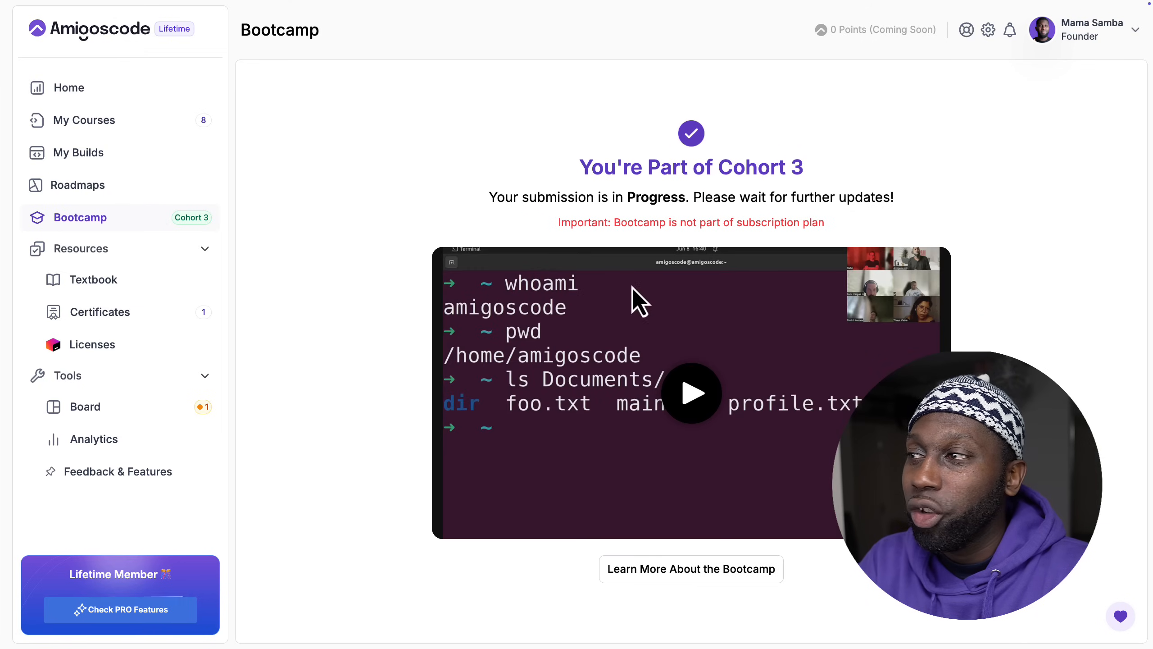
mouse_move(365, 263)
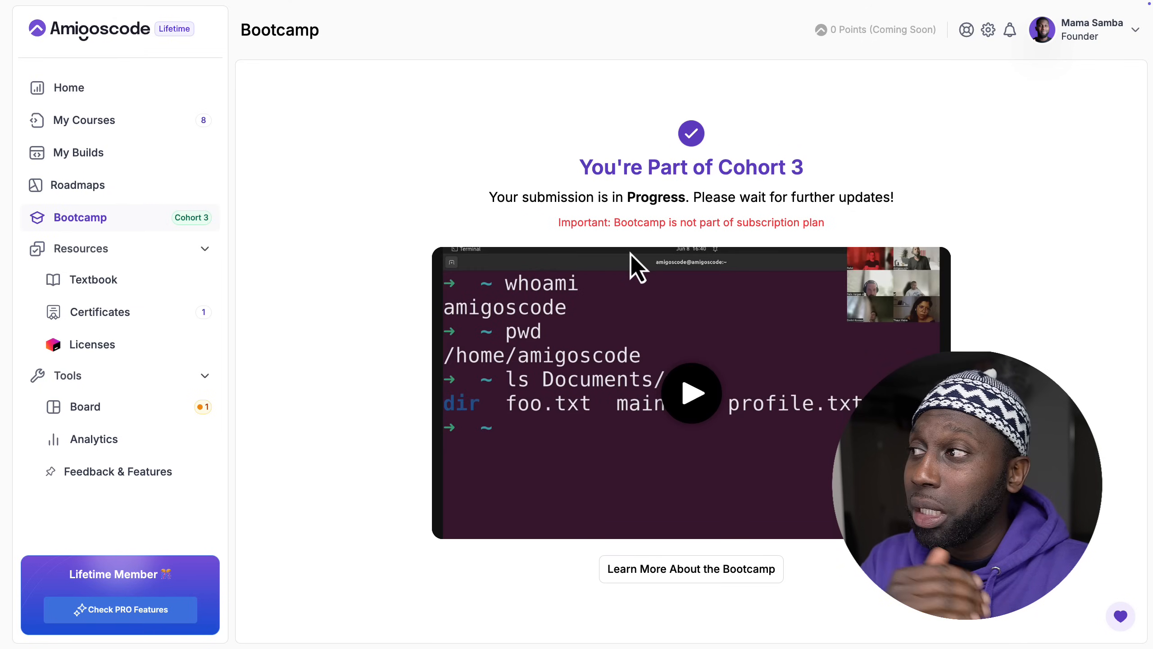
mouse_move(100, 311)
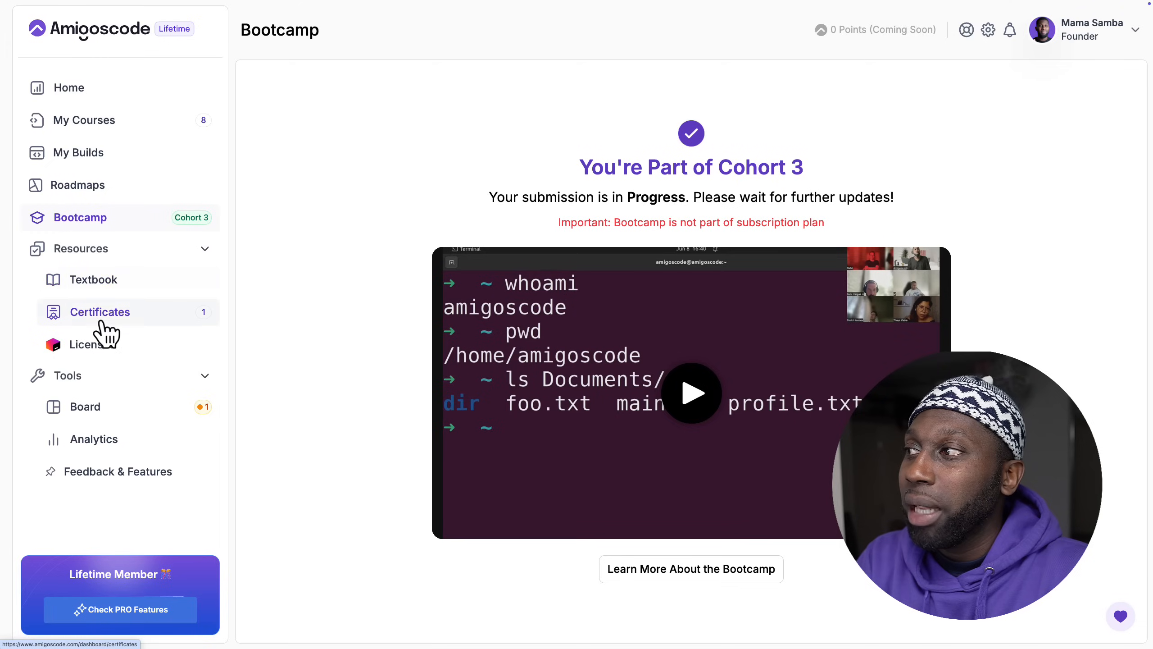
left_click(99, 312)
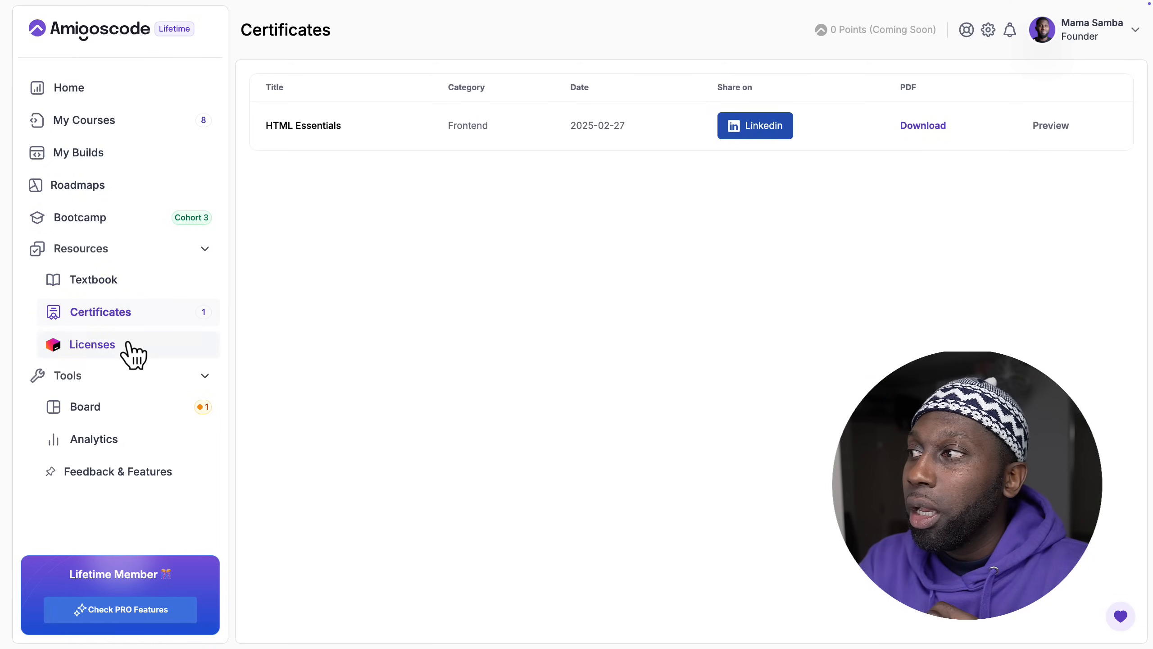
left_click(91, 344)
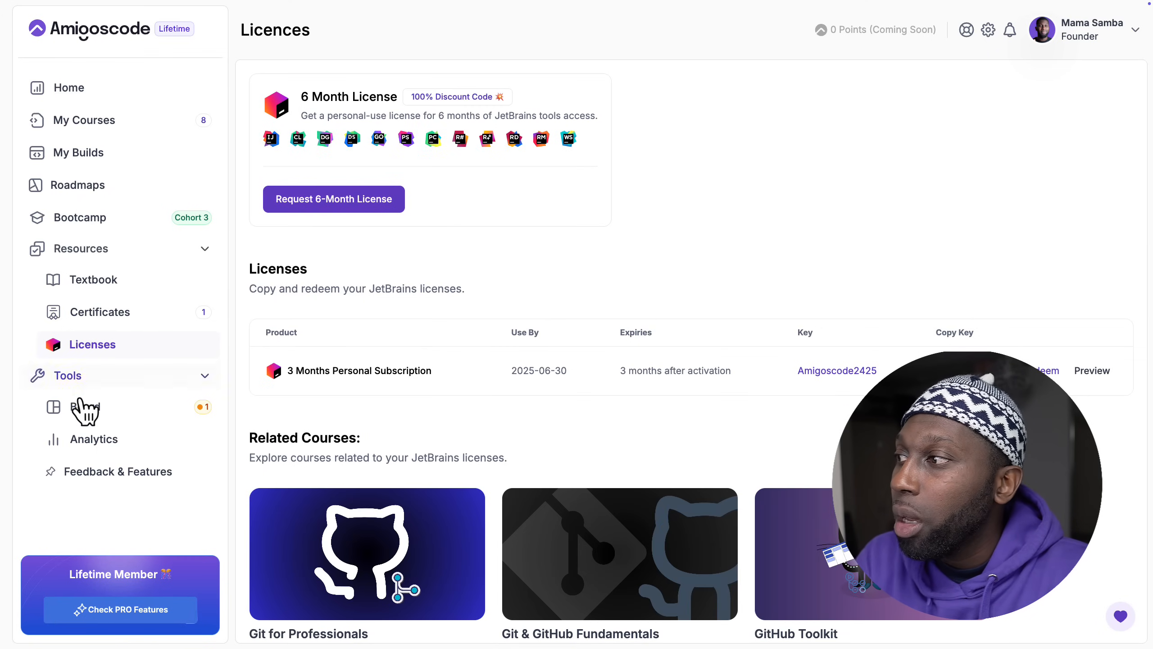
mouse_move(94, 439)
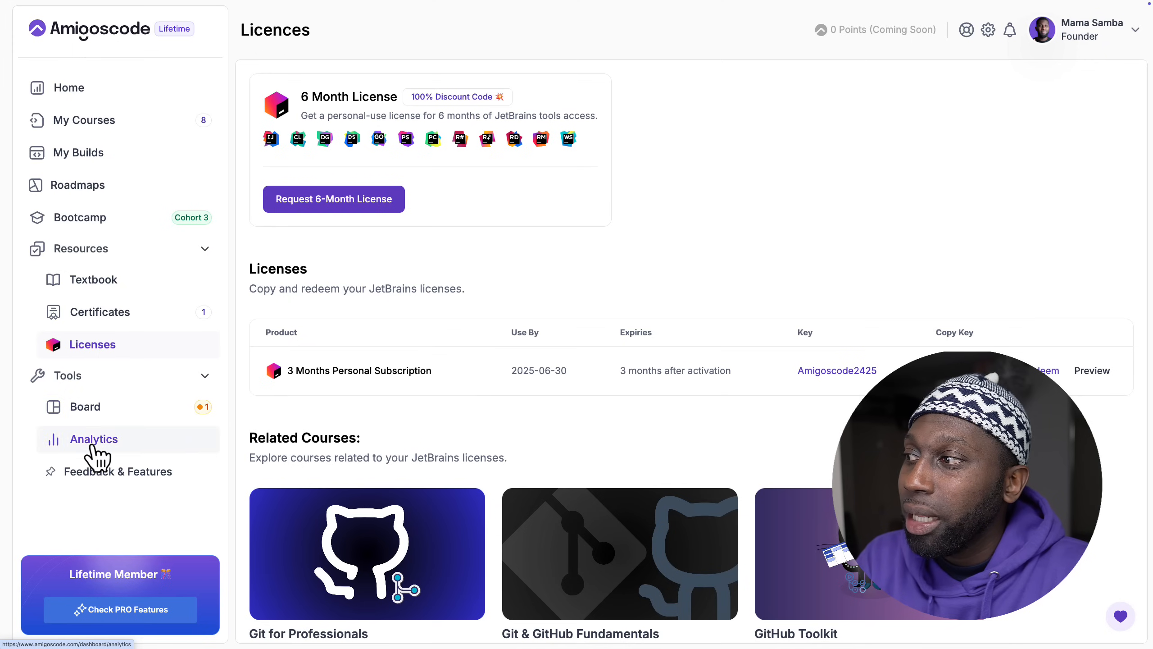
left_click(118, 471)
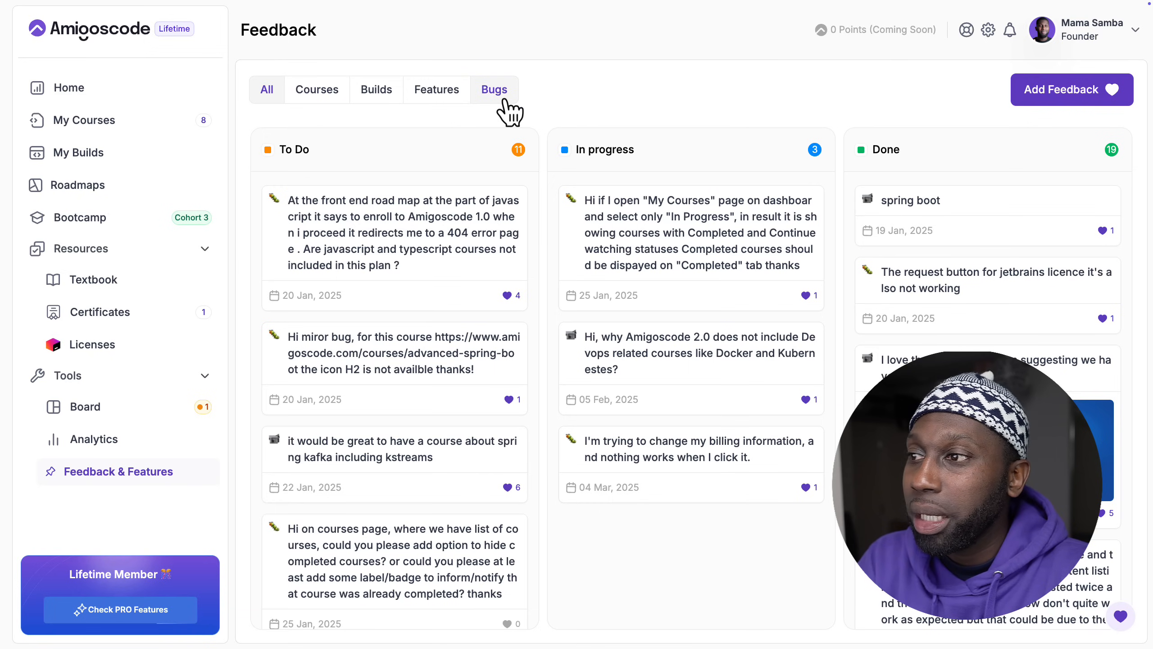
mouse_move(83, 119)
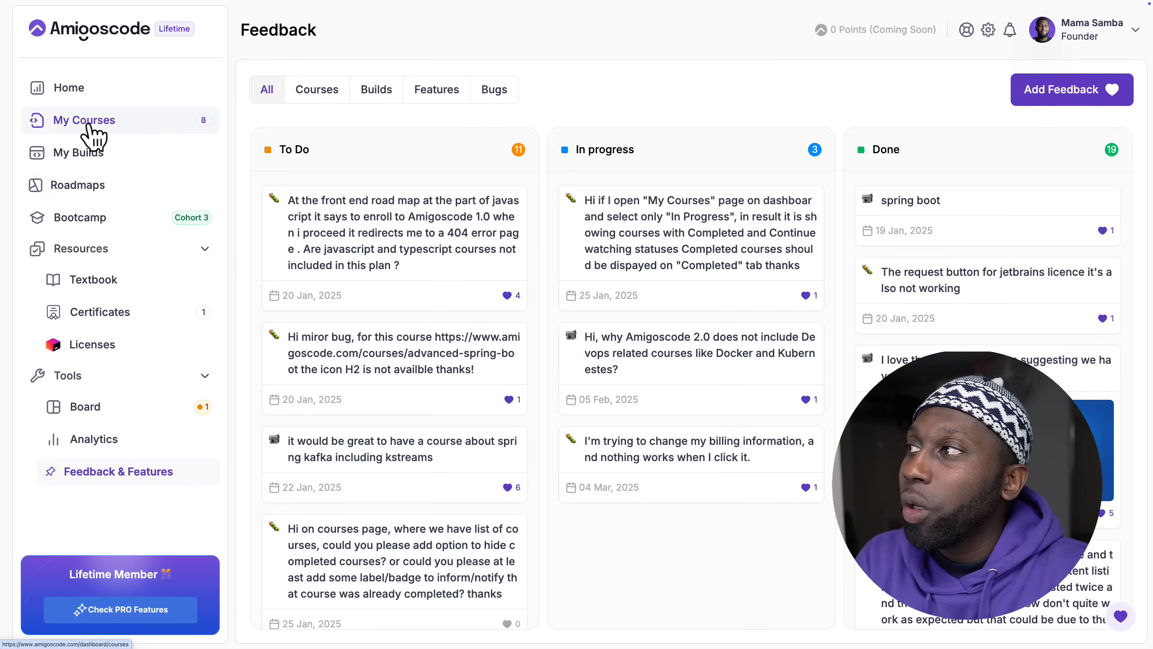
mouse_move(90, 186)
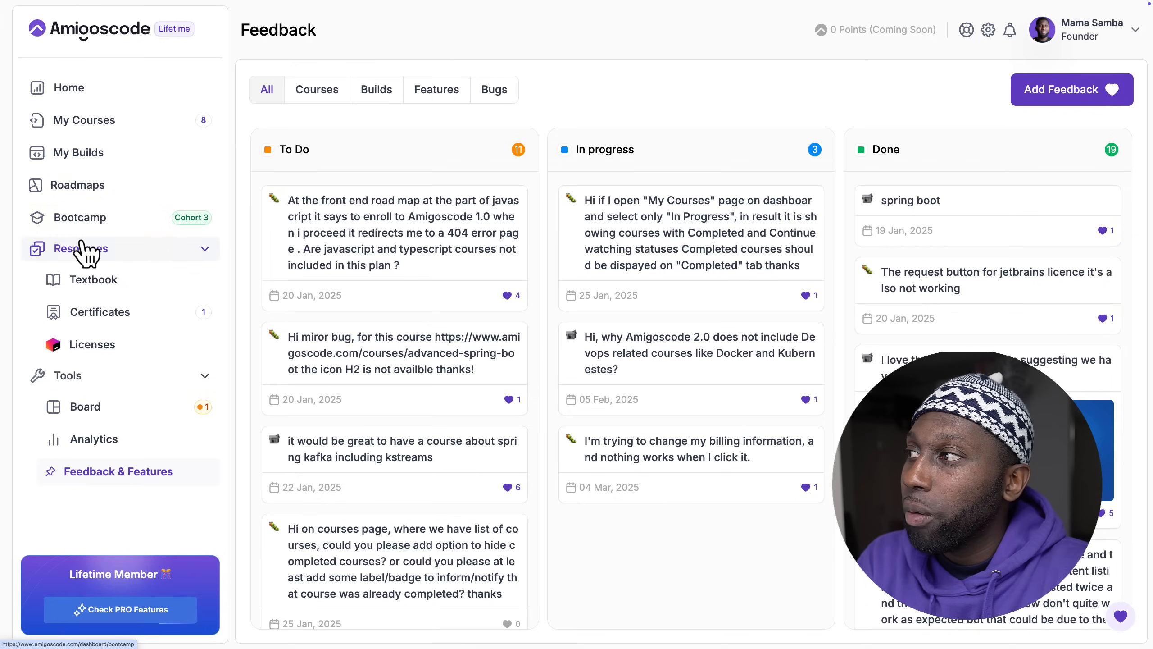
left_click(81, 185)
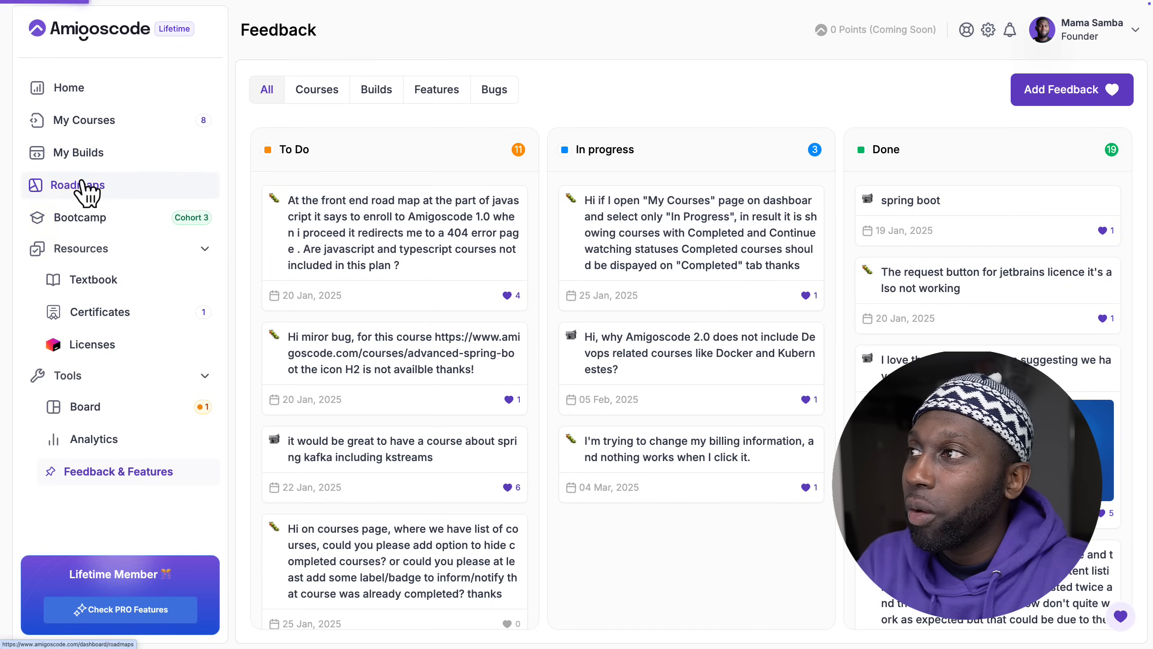
Step: Go to Roadmaps and view the Java Full Stack roadmap
left_click(78, 185)
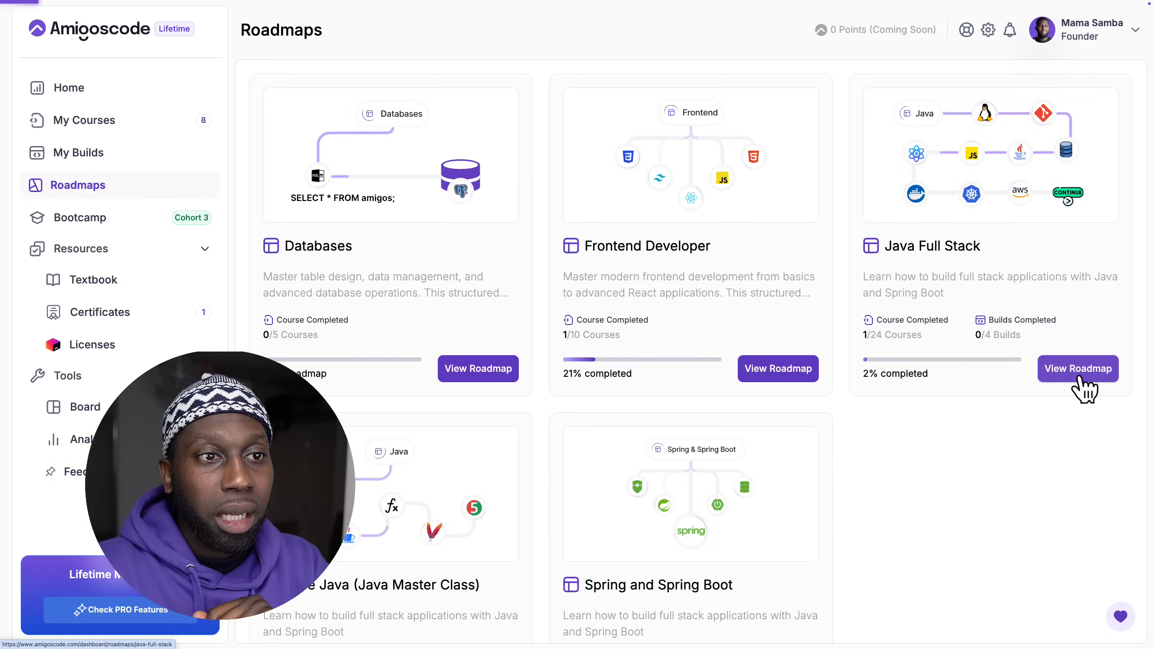
left_click(1078, 367)
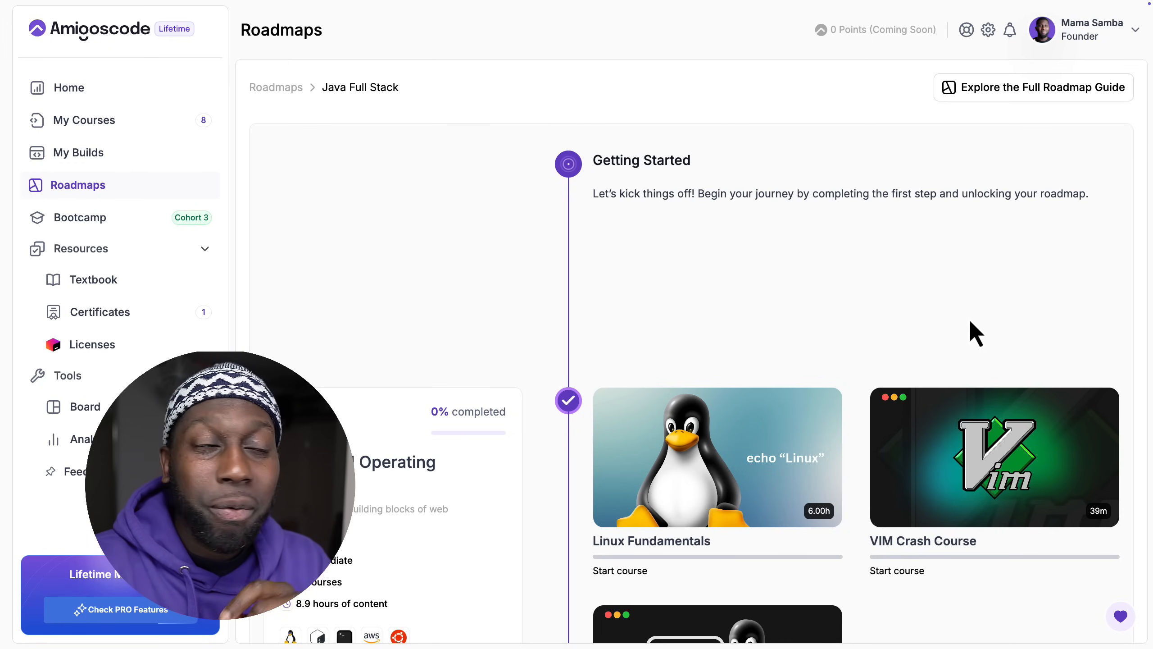
Step: Scroll through the roadmap's course stages from Linux and IDE through Java, Spring, Databases, Docker and AWS
scroll("down", 3)
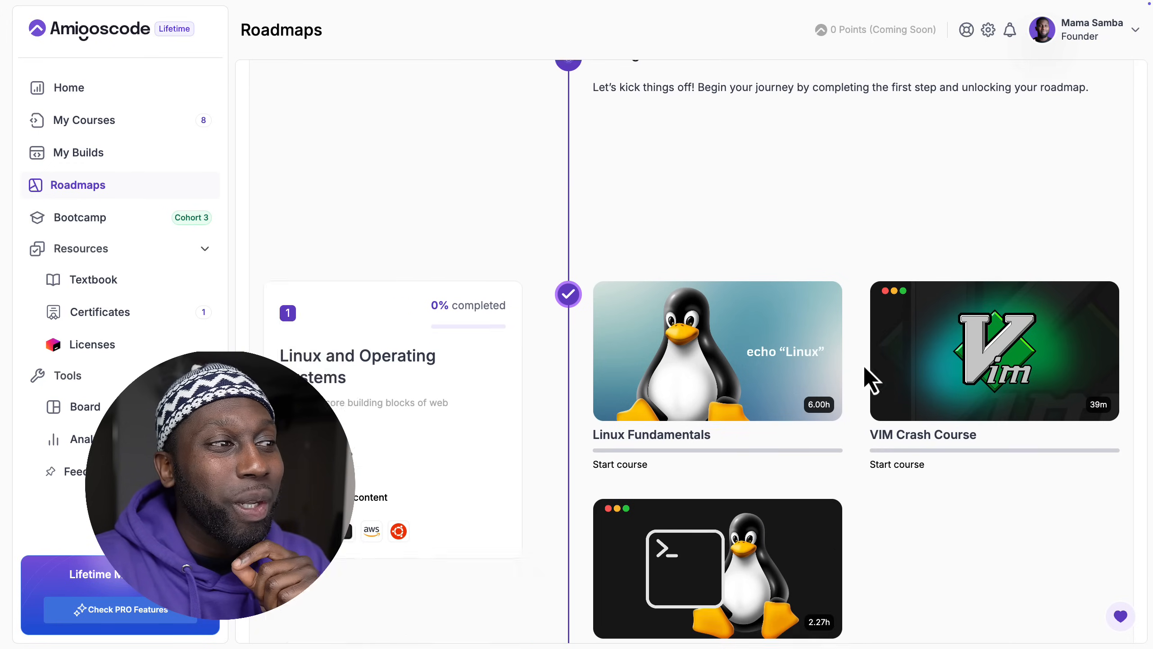
scroll("down", 3)
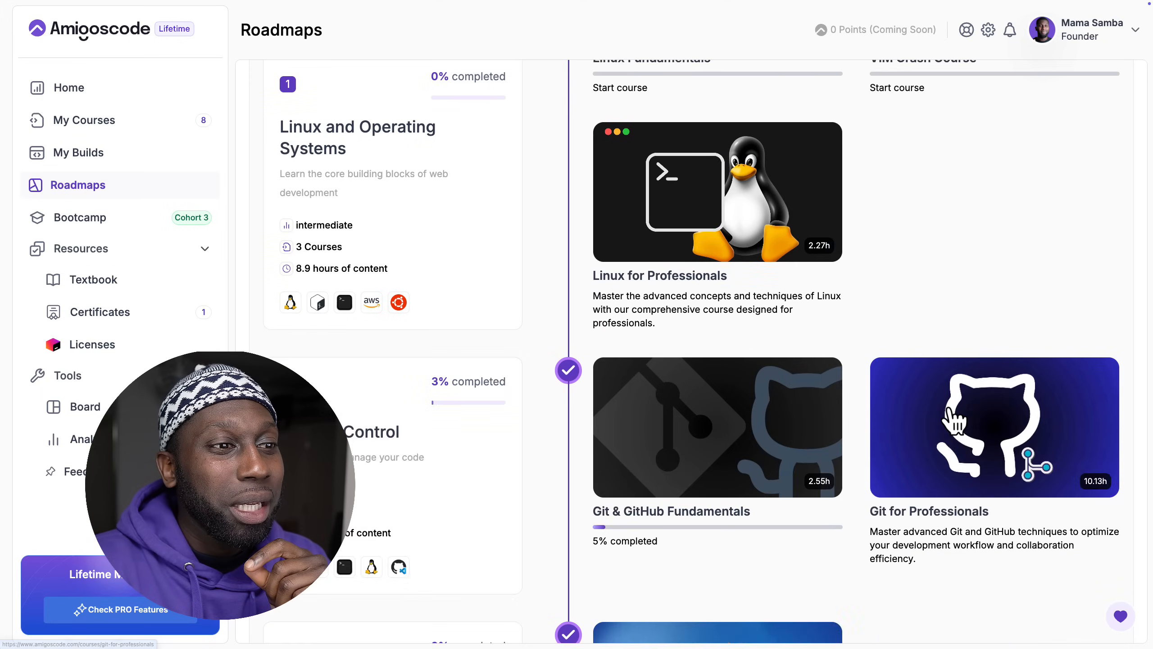
scroll("down", 3)
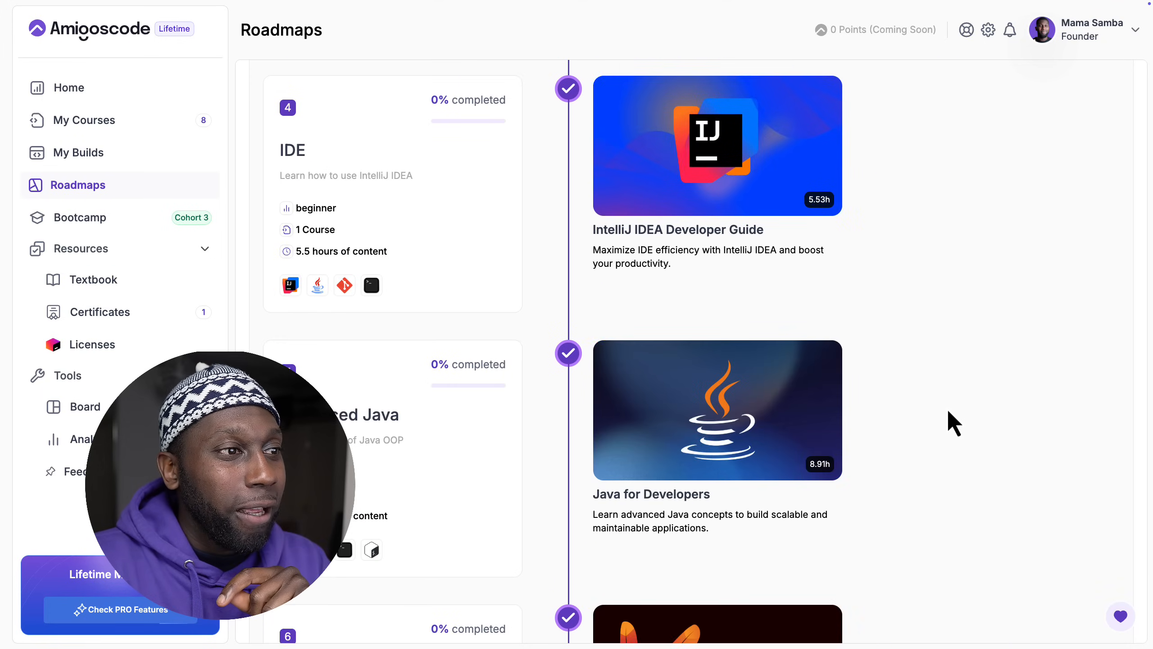
scroll("down", 3)
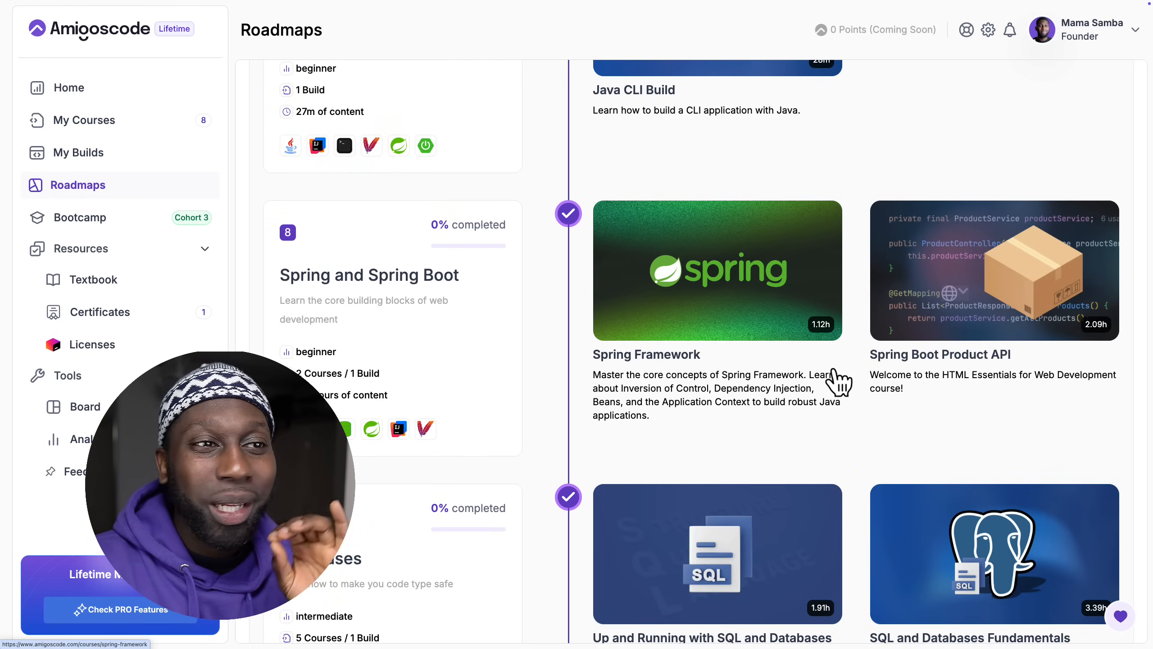
scroll("down", 3)
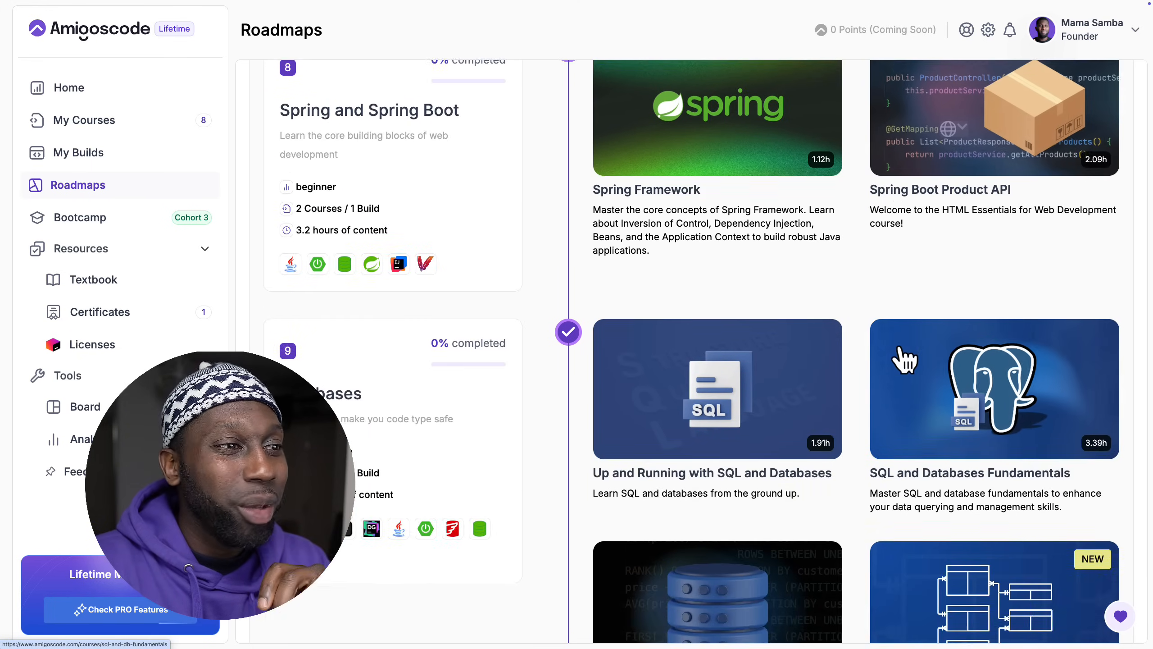
scroll("down", 3)
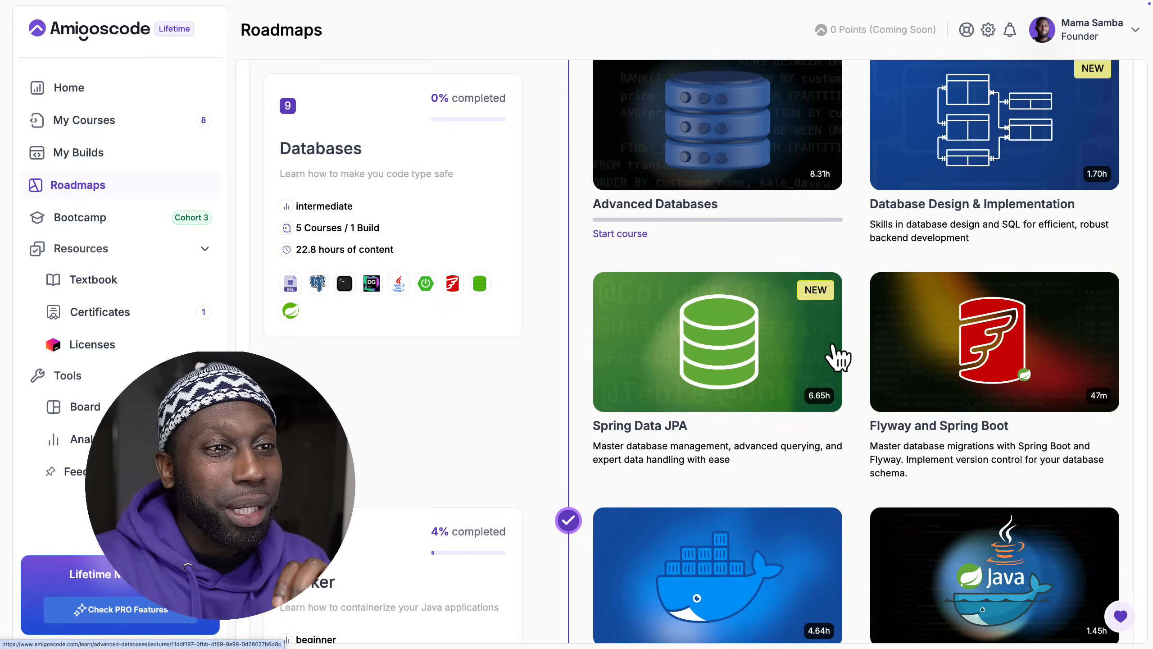
scroll("down", 3)
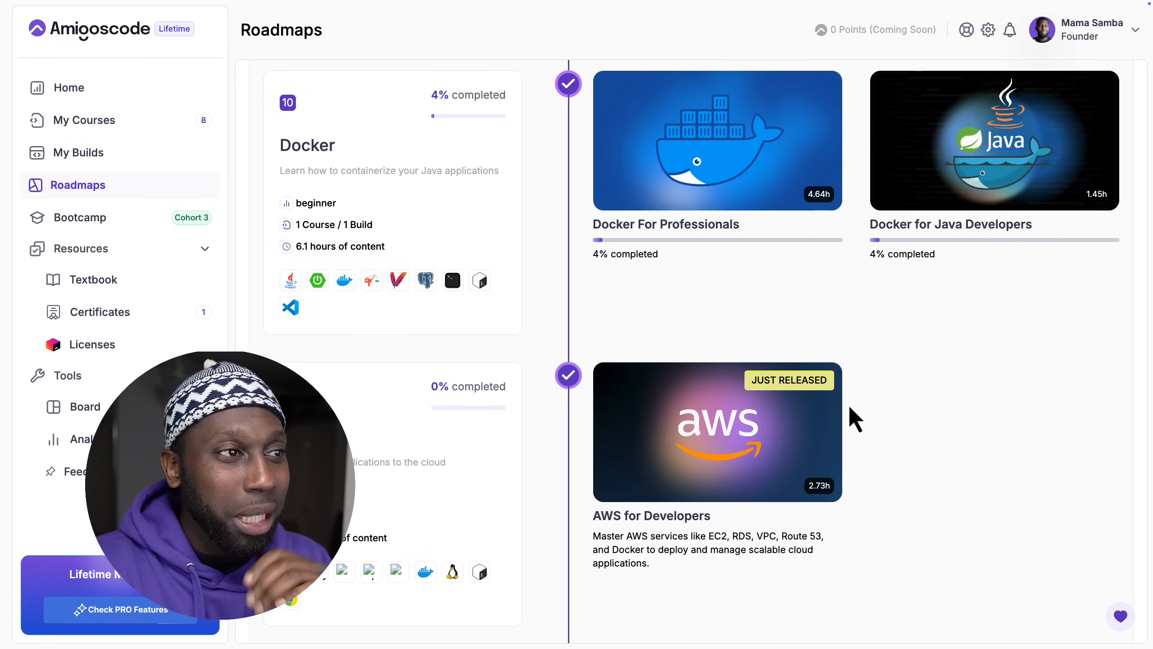
scroll("down", 3)
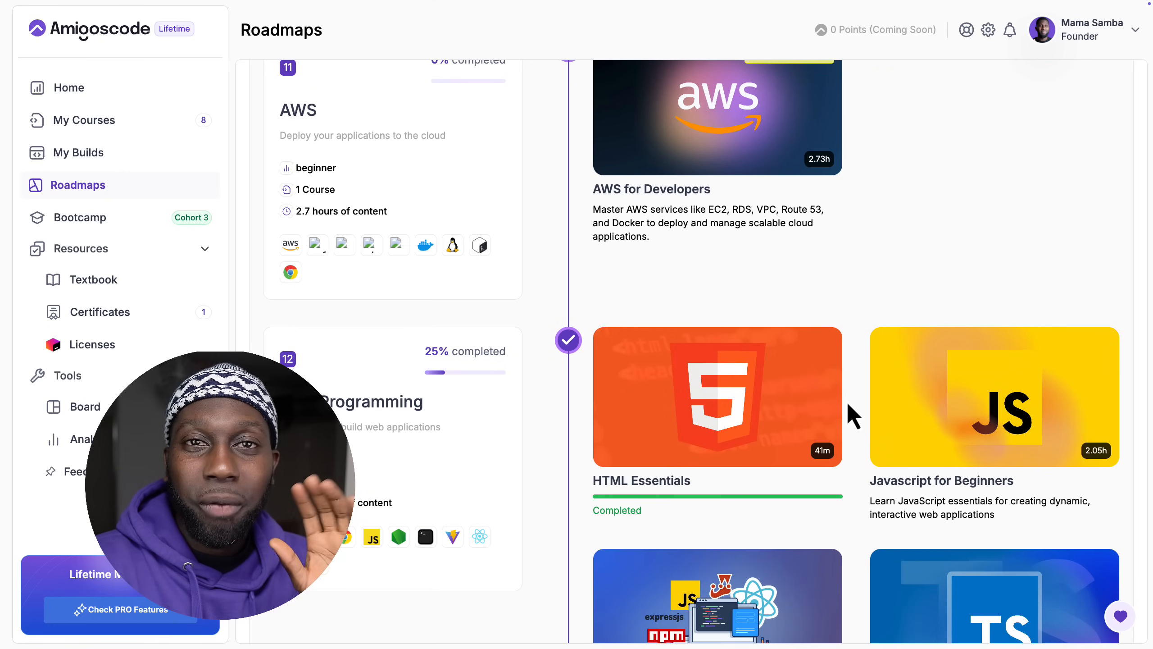
scroll("down", 3)
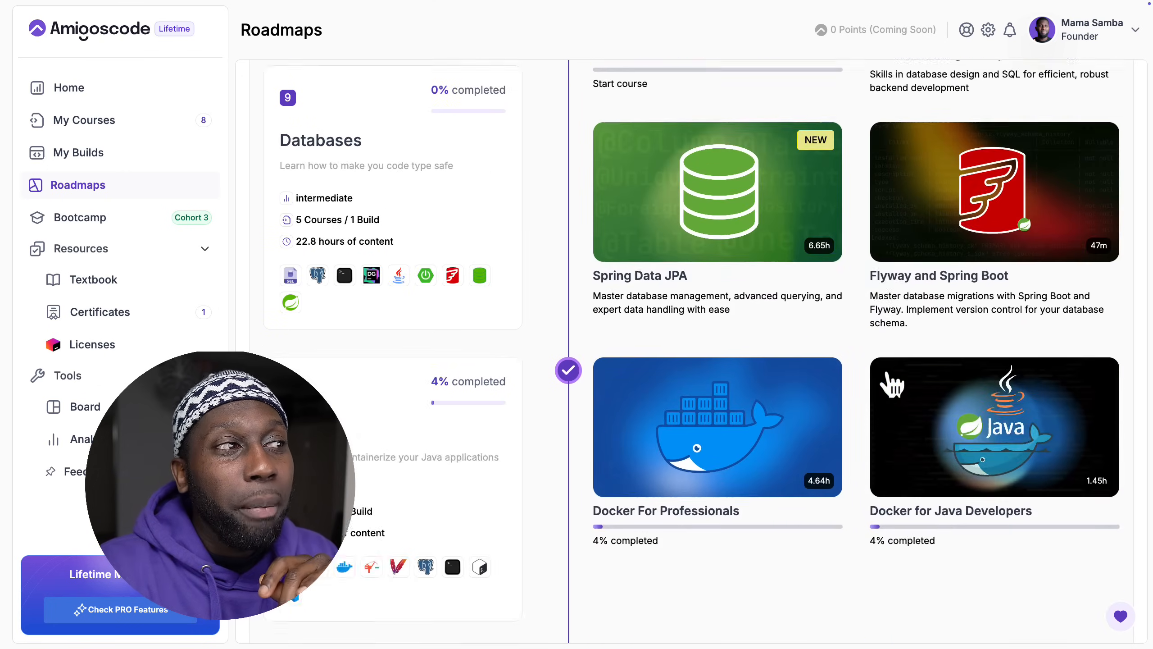
scroll("down", 3)
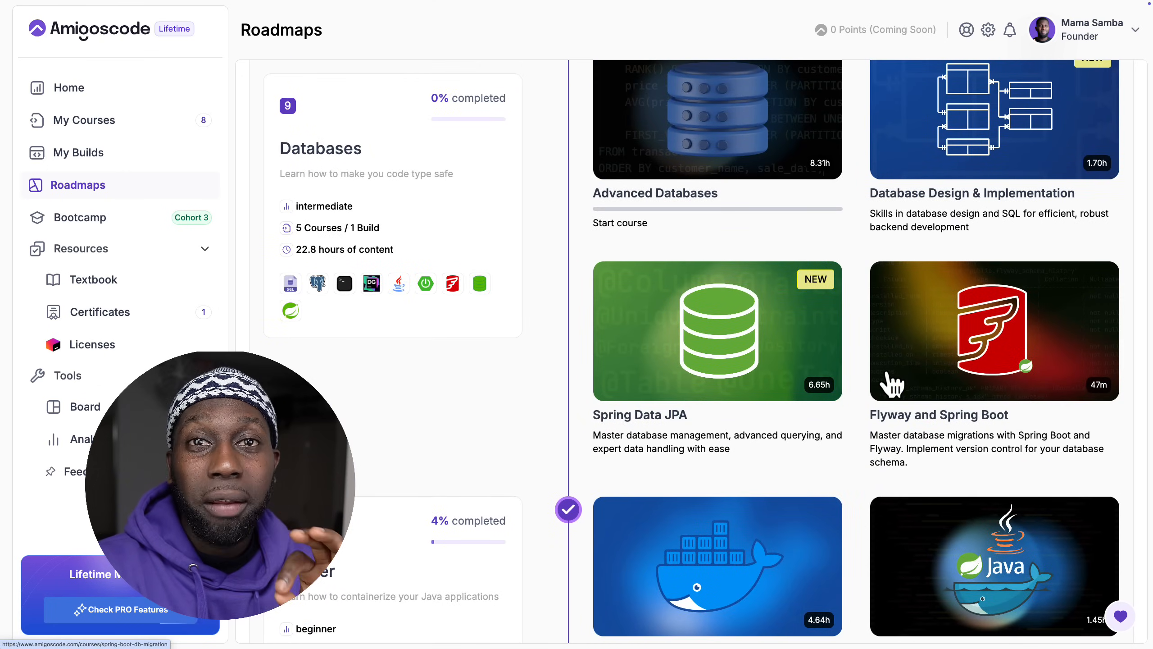